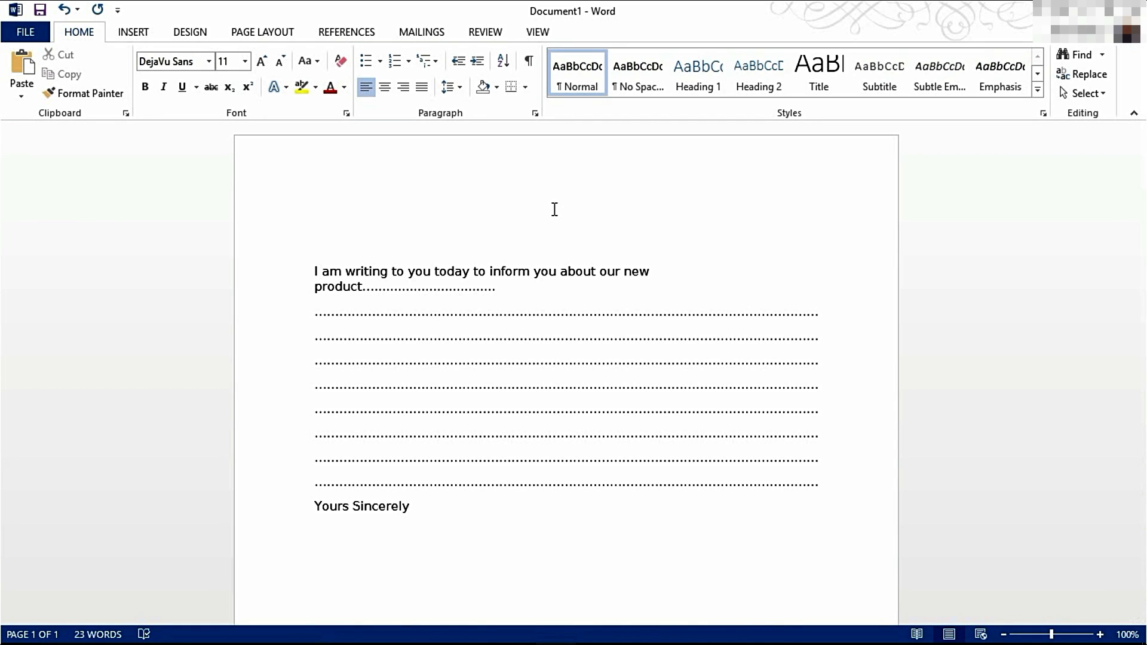
- Place the insertion point at the top of the letter and select across the draft text
{"action": "left_click", "coordinate": [315, 222]}
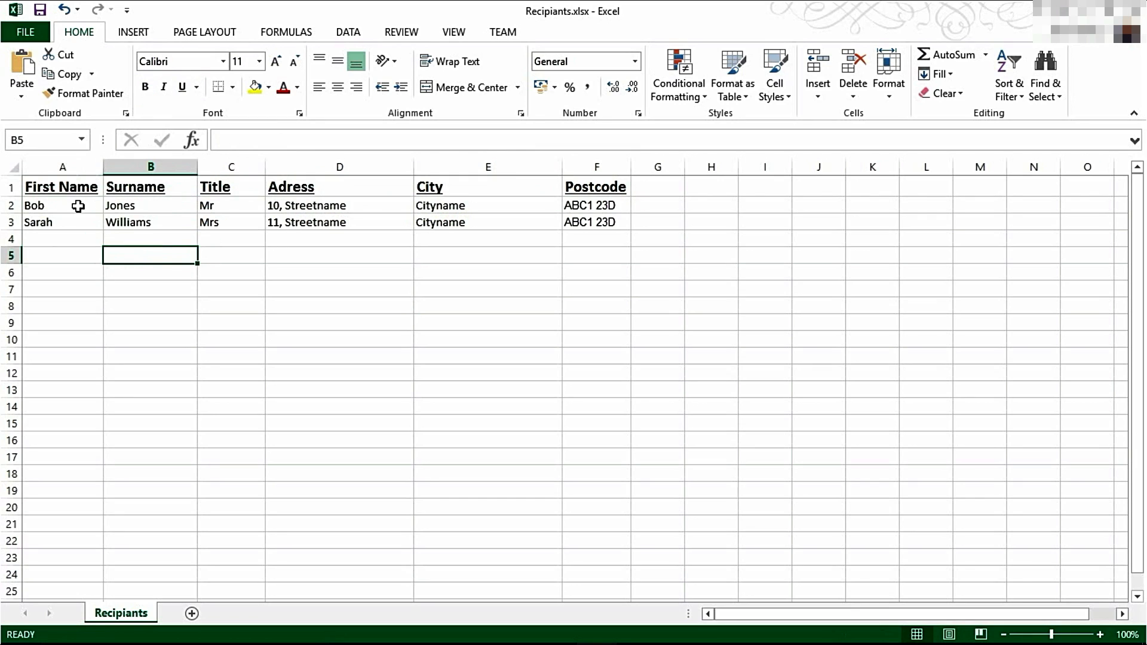
{"action": "left_click_drag", "start_coordinate": [62, 205], "coordinate": [62, 254]}
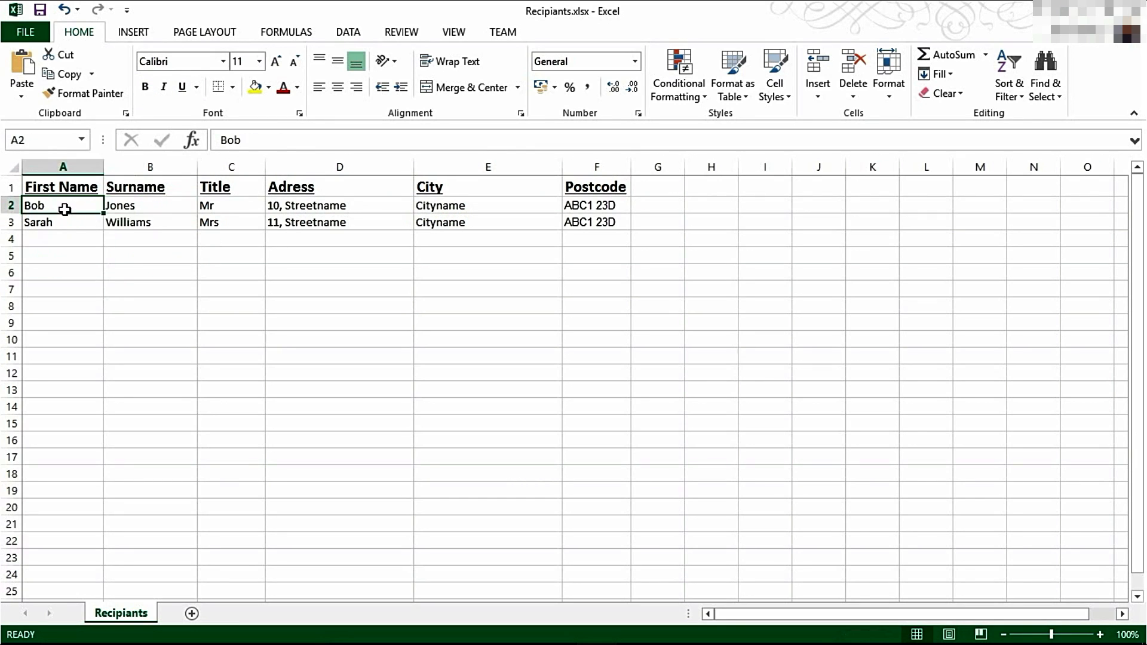
{"action": "left_click_drag", "start_coordinate": [63, 205], "coordinate": [596, 222]}
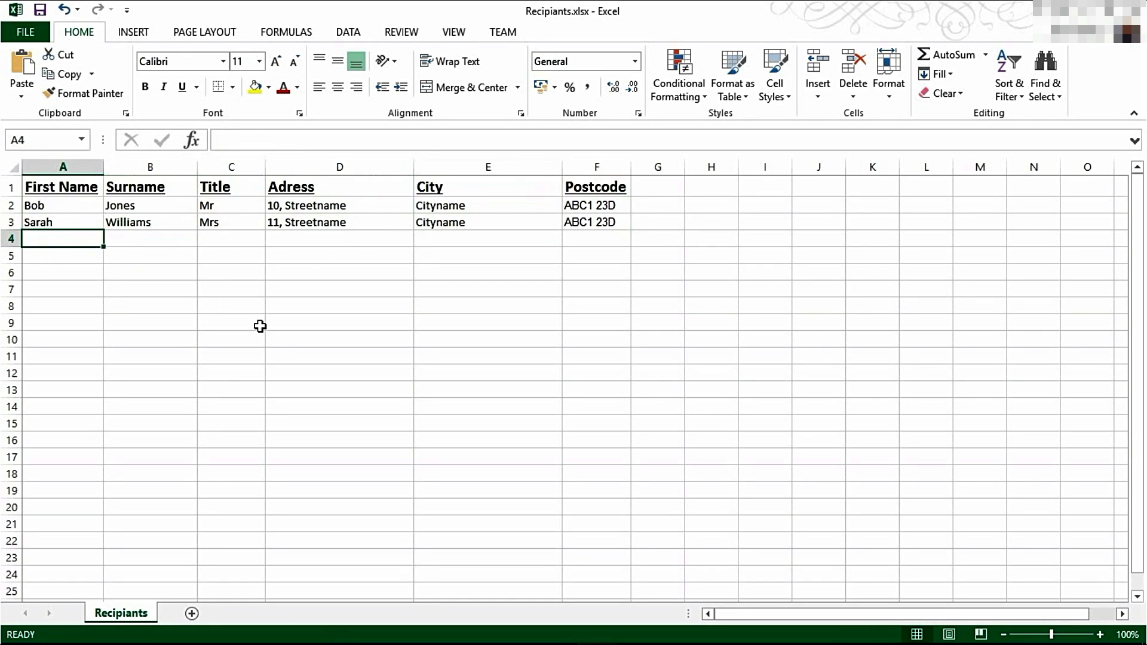
{"action": "mouse_move", "coordinate": [653, 343]}
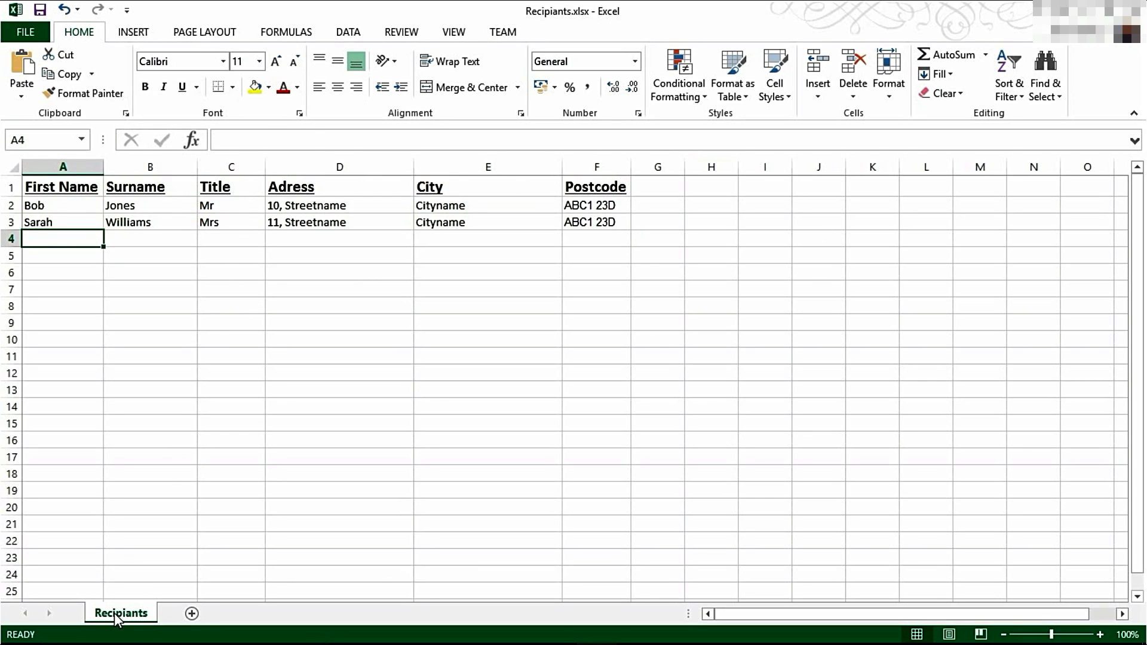
{"action": "mouse_move", "coordinate": [439, 318]}
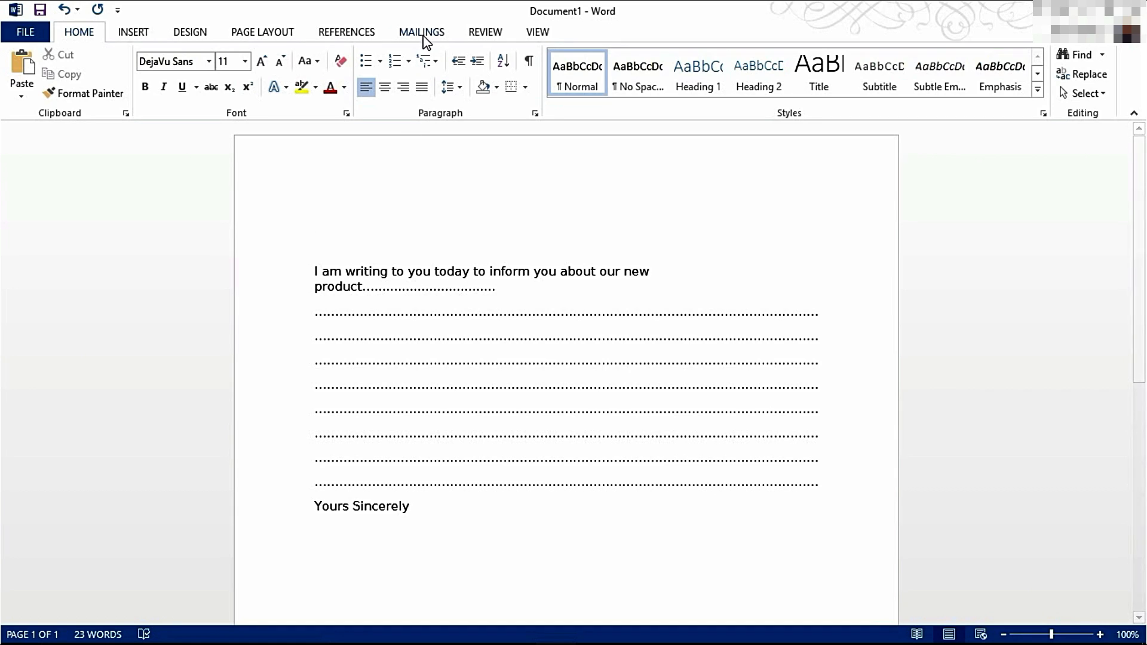
- On the MAILINGS tab, view then dismiss Select Recipients, and show the Start Mail Merge types
{"action": "left_click", "coordinate": [421, 31]}
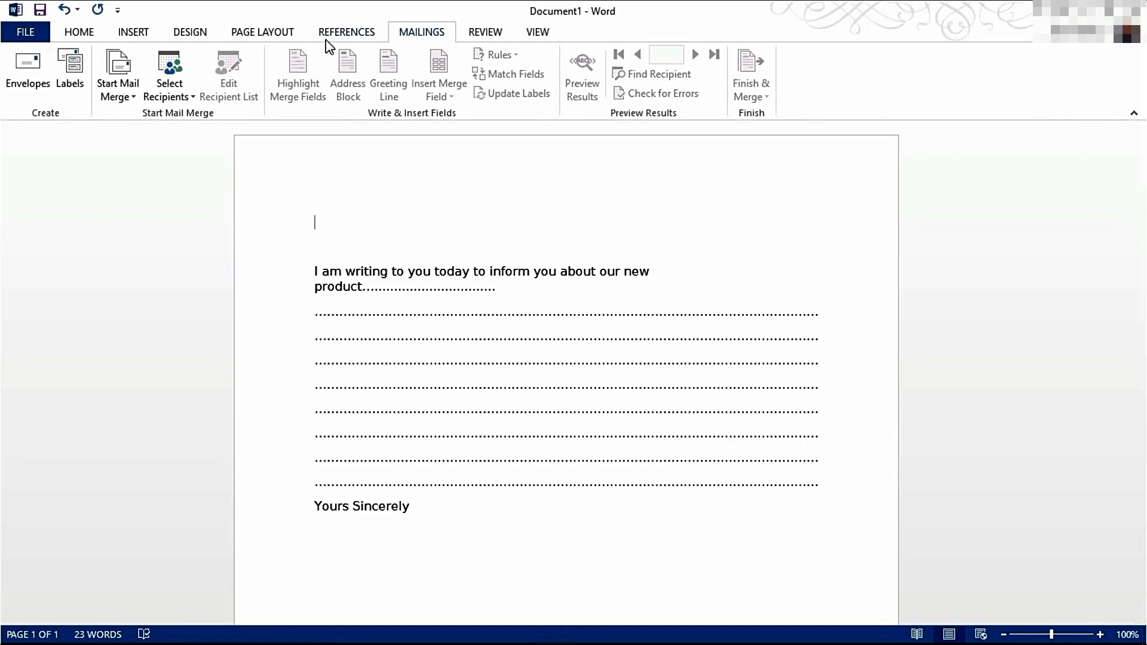
{"action": "mouse_move", "coordinate": [118, 72]}
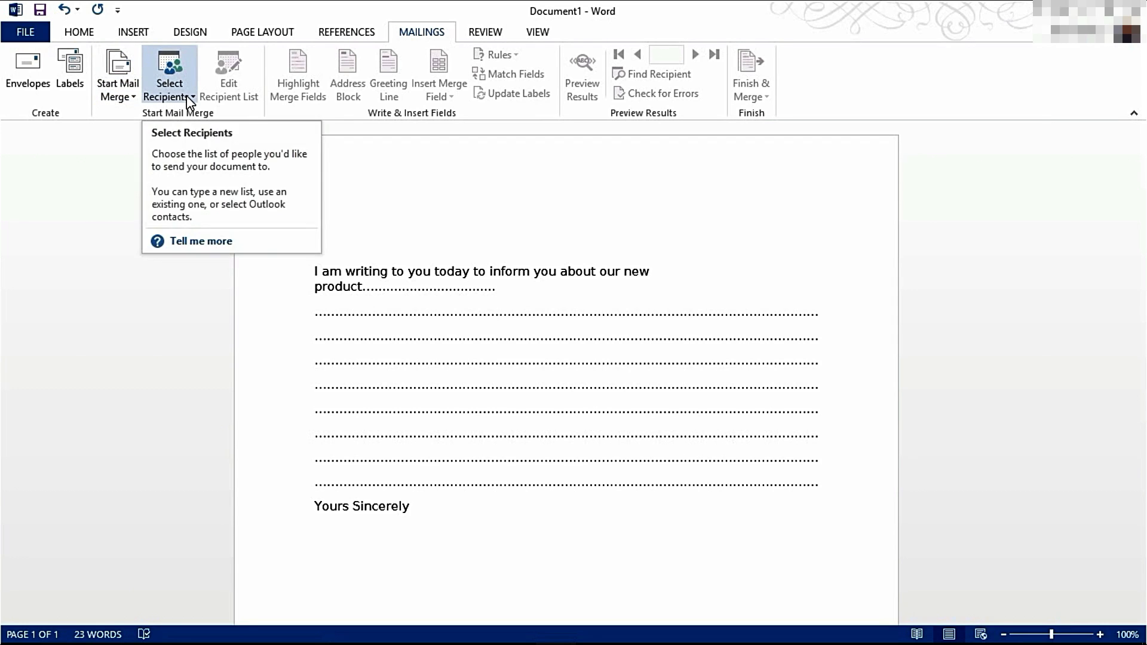
{"action": "left_click", "coordinate": [170, 73]}
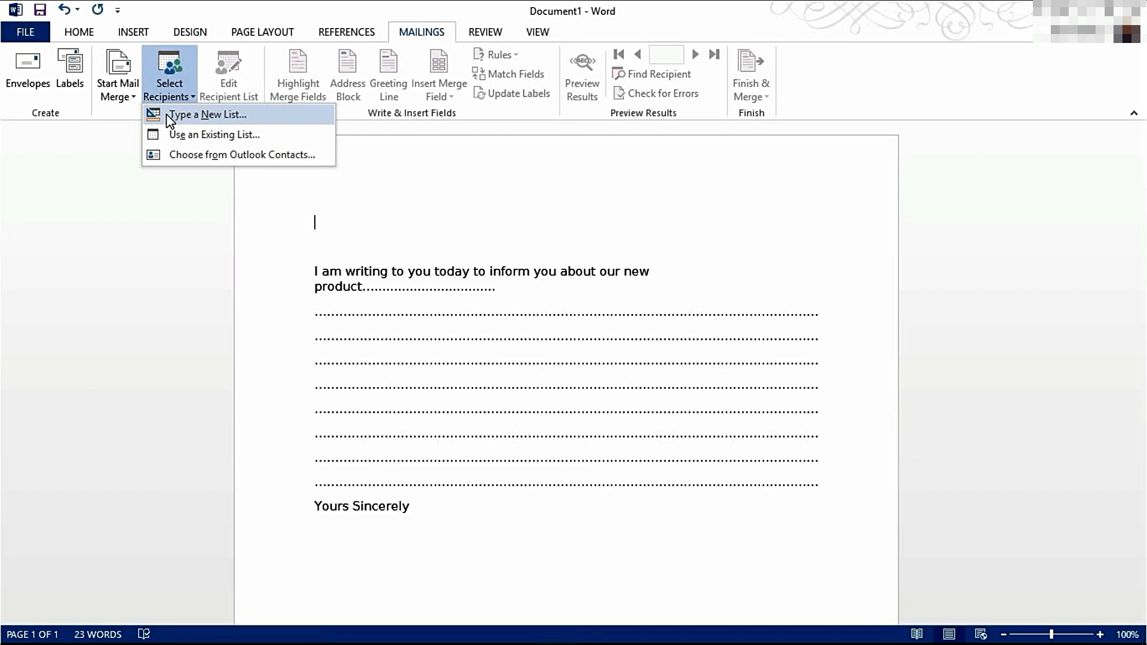
{"action": "mouse_move", "coordinate": [114, 141]}
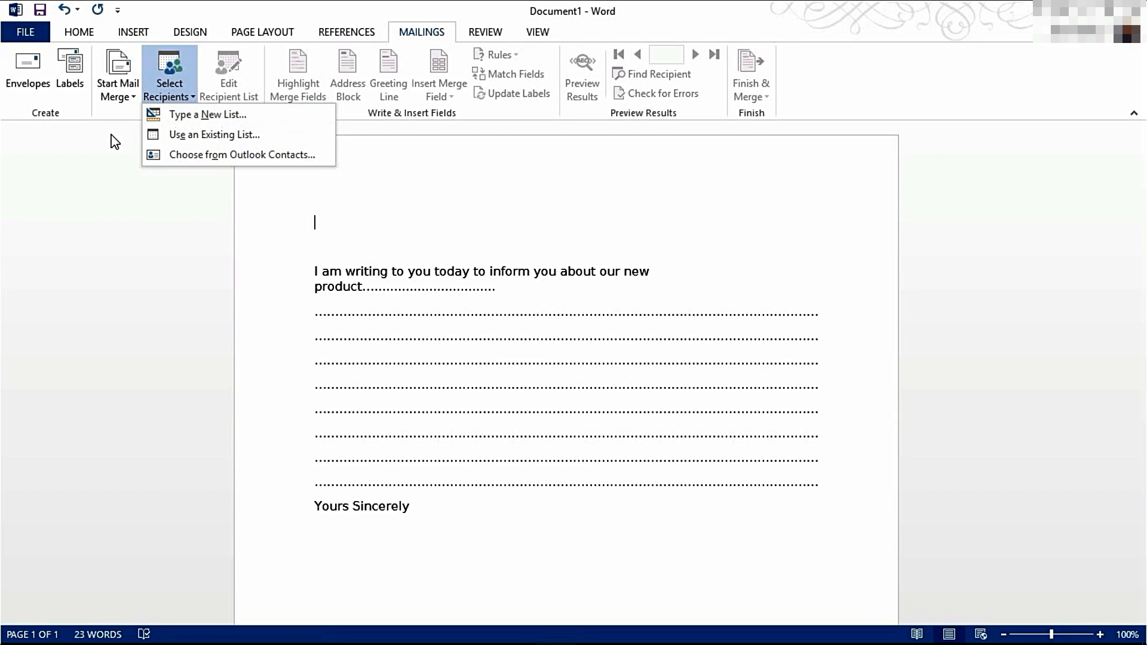
{"action": "left_click", "coordinate": [117, 72]}
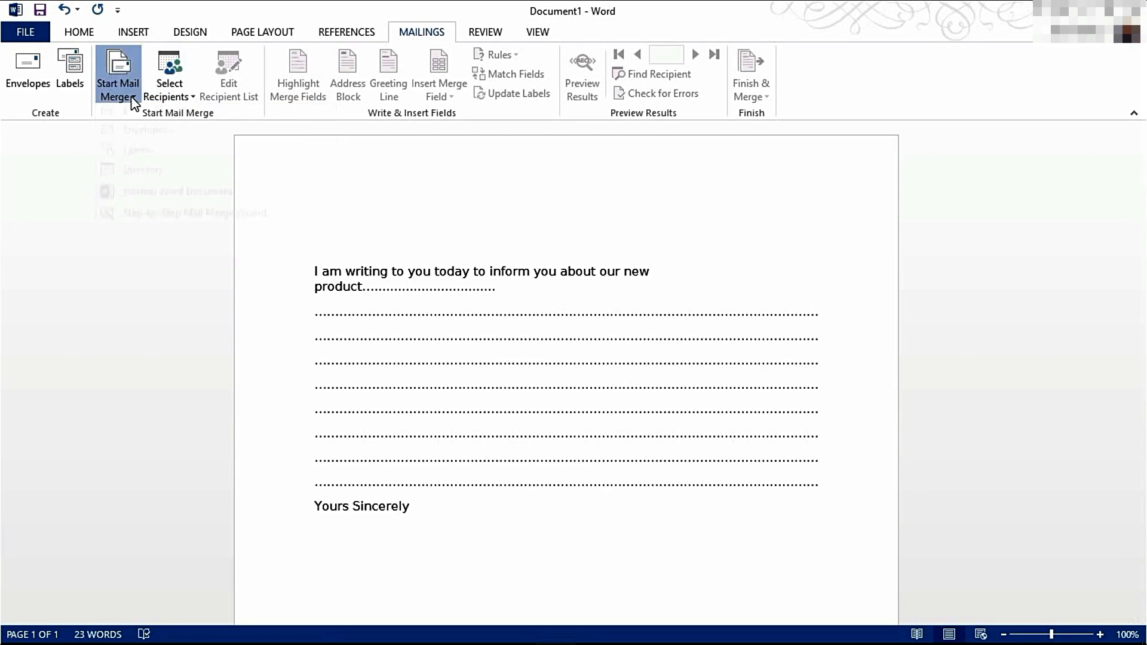
{"action": "left_click", "coordinate": [118, 73]}
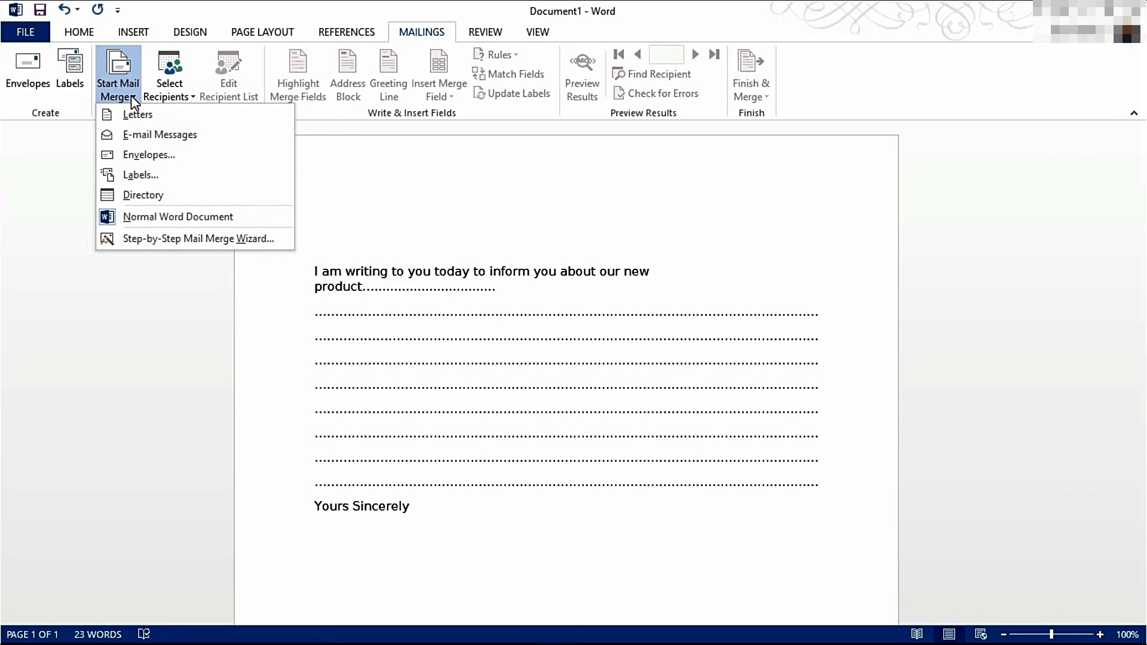
{"action": "mouse_move", "coordinate": [166, 207]}
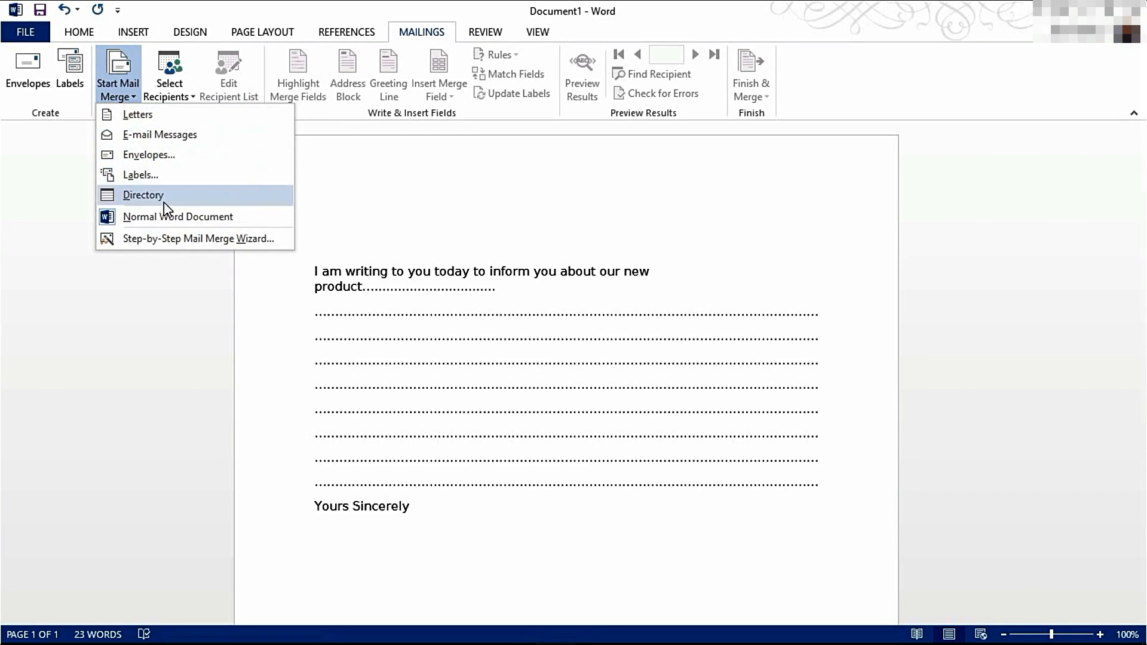
{"action": "mouse_move", "coordinate": [159, 247]}
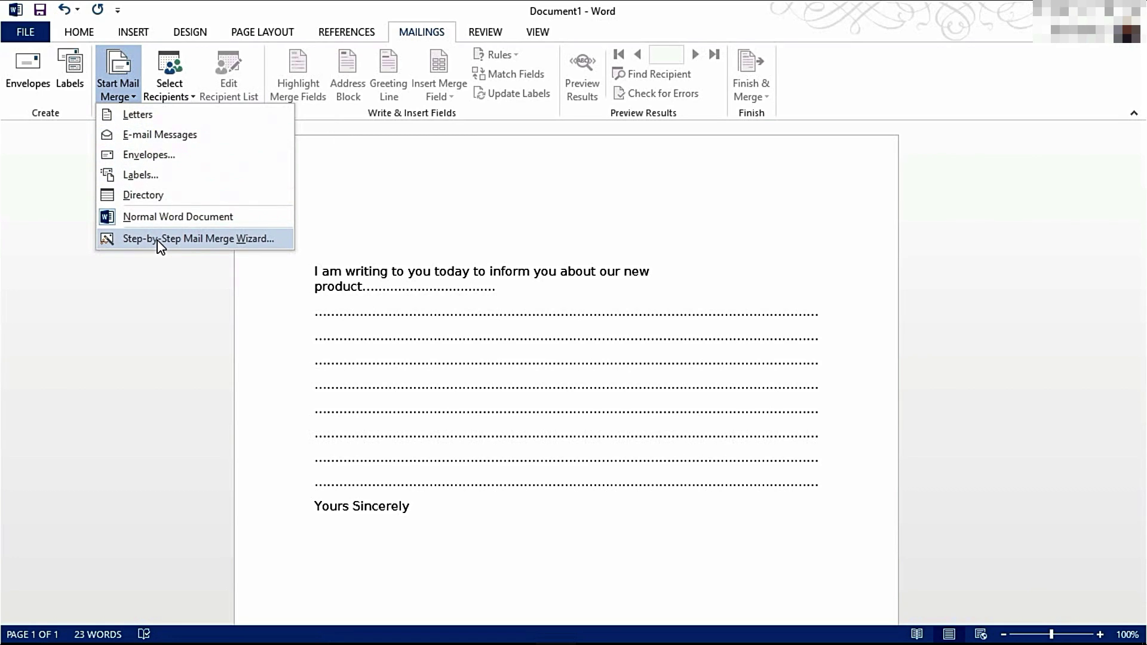
- Run the Step-by-Step Mail Merge Wizard with Letters and the current document, up to recipient selection
{"action": "left_click", "coordinate": [192, 238]}
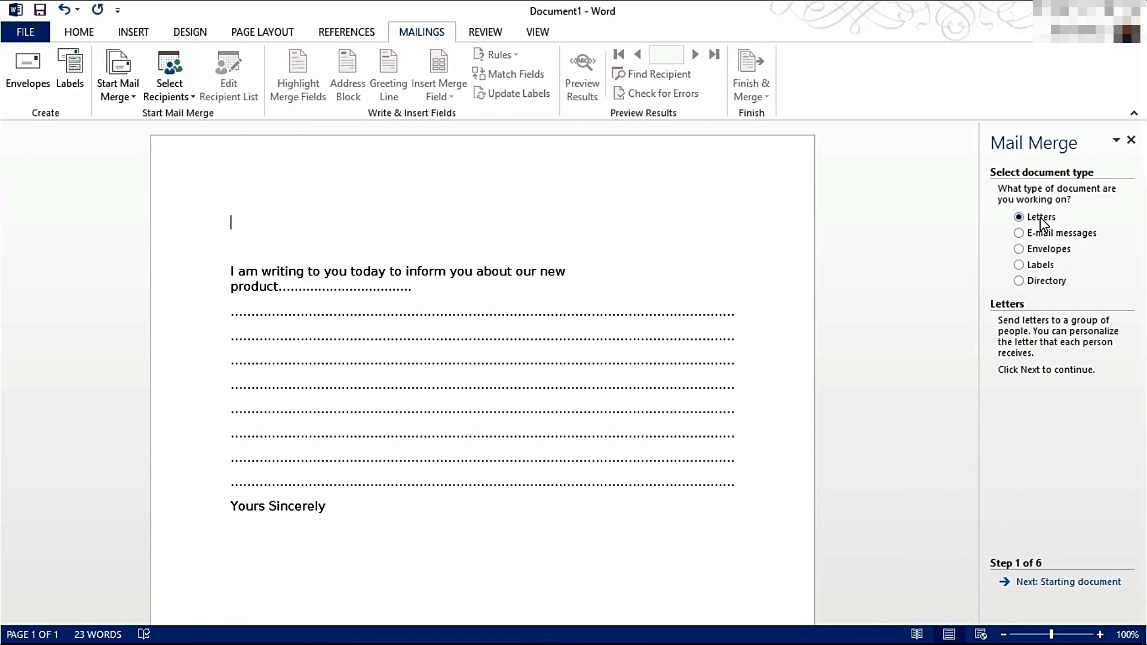
{"action": "mouse_move", "coordinate": [1019, 249]}
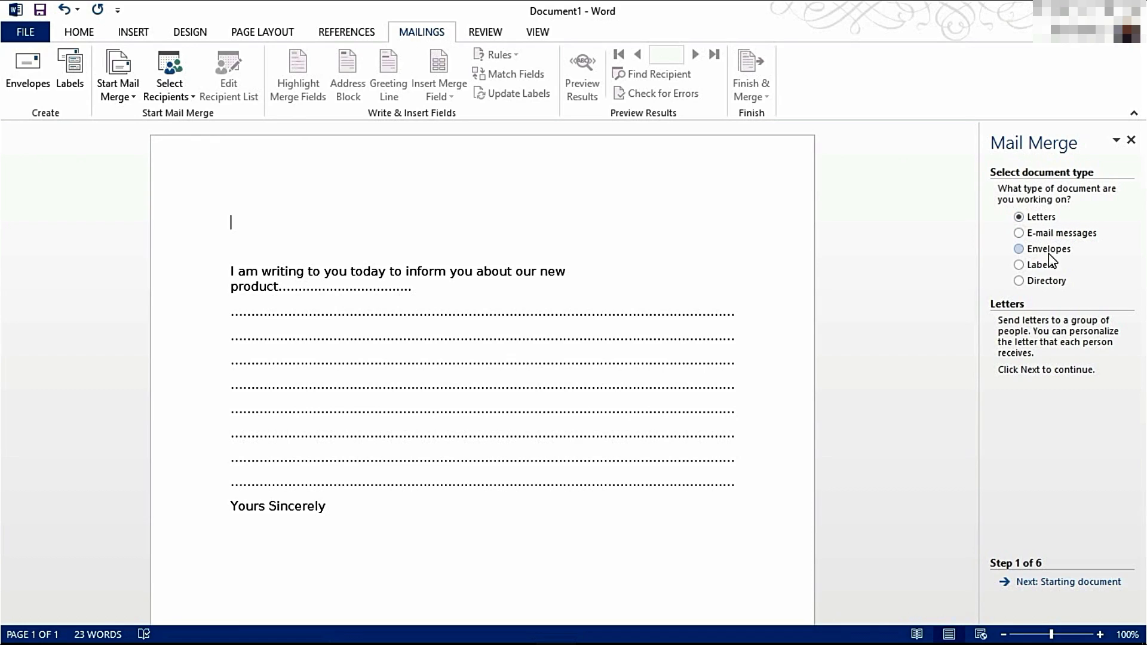
{"action": "mouse_move", "coordinate": [1034, 251]}
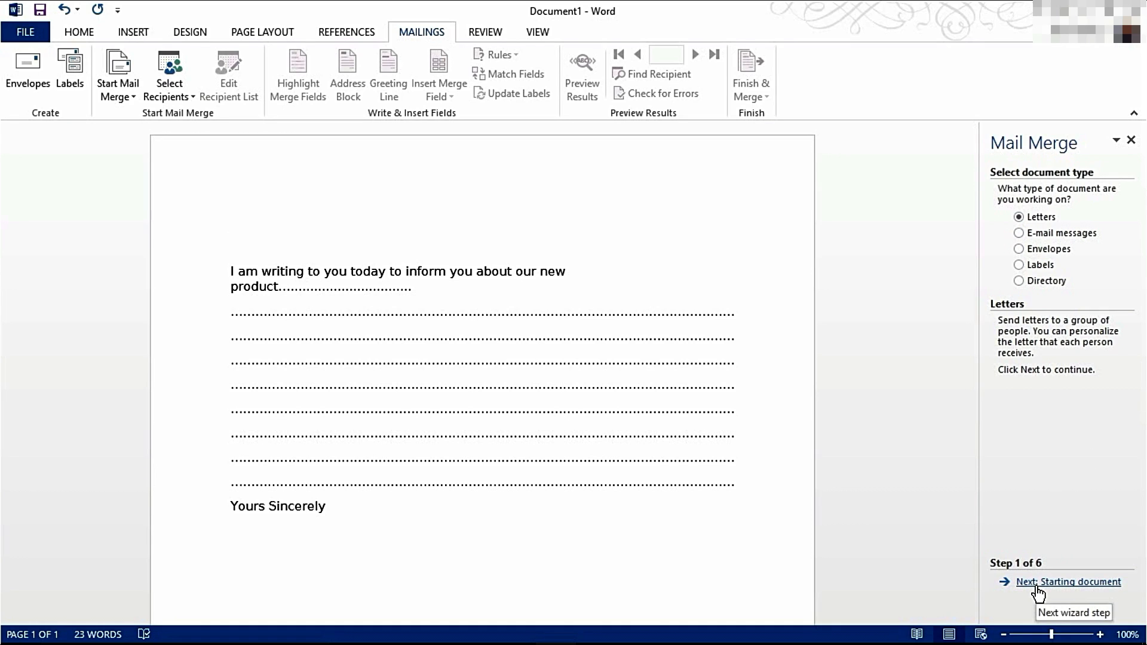
{"action": "left_click", "coordinate": [1066, 582]}
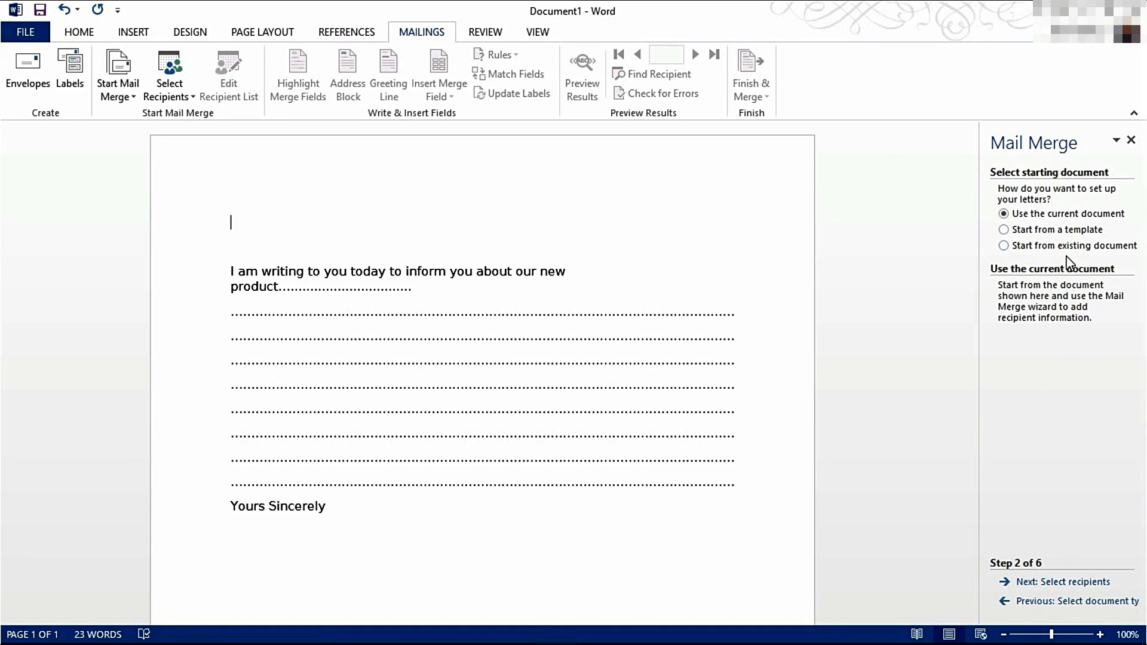
{"action": "mouse_move", "coordinate": [996, 220]}
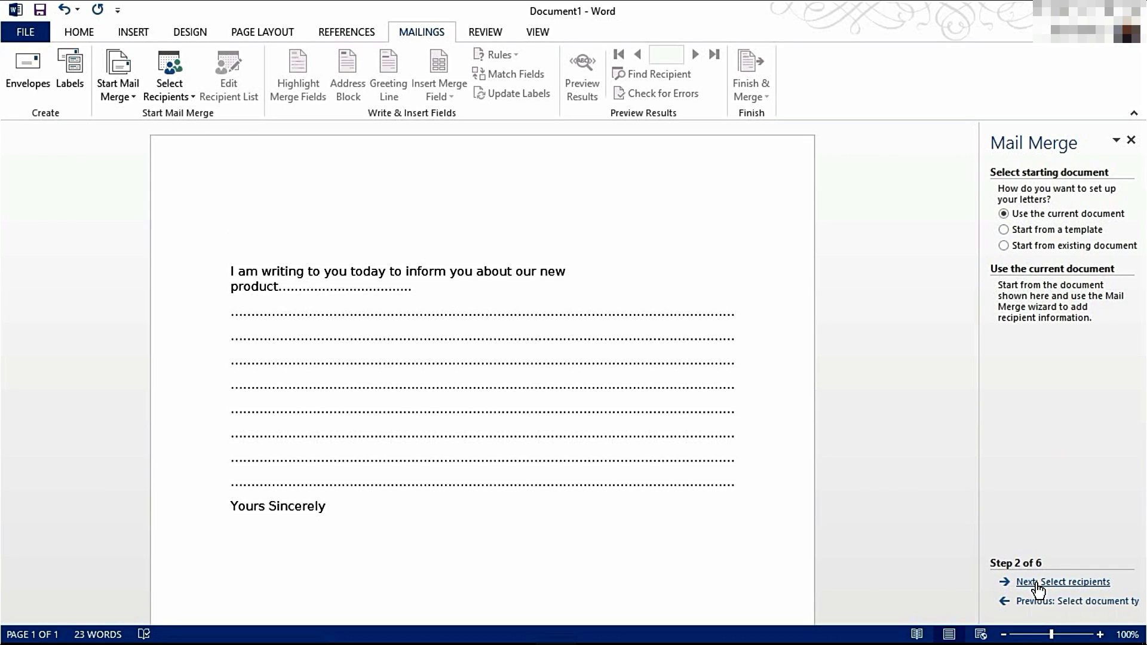
{"action": "left_click", "coordinate": [1044, 582]}
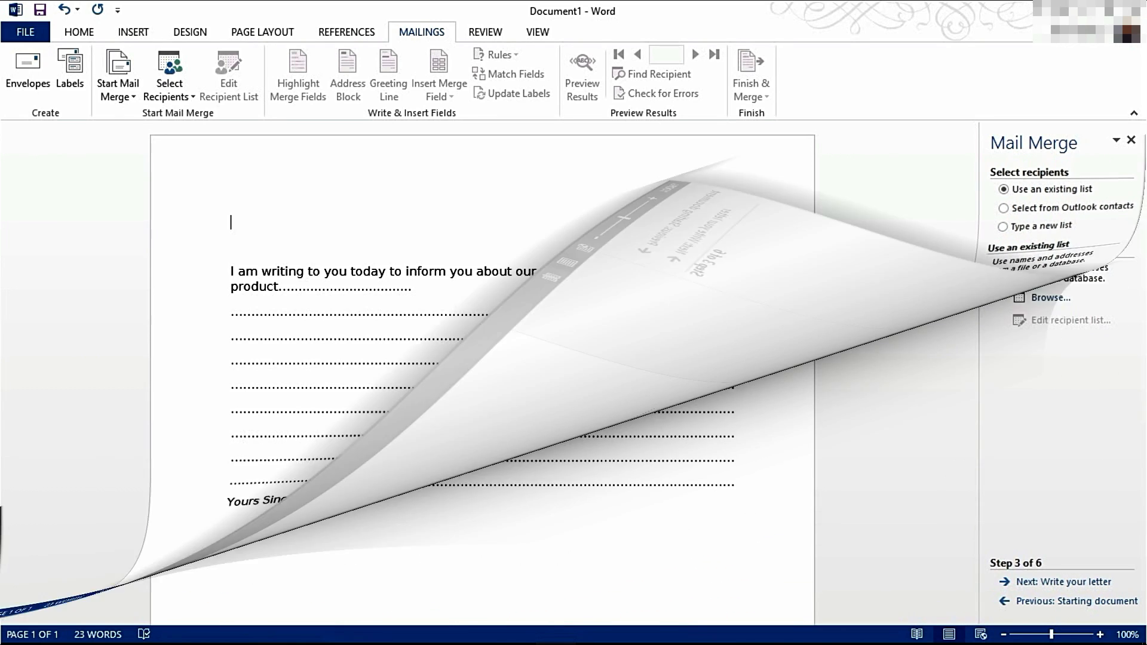
- Open Recipients.xlsx as the data source, offering the Recipiants$ sheet with column headers
{"action": "left_click", "coordinate": [1050, 297]}
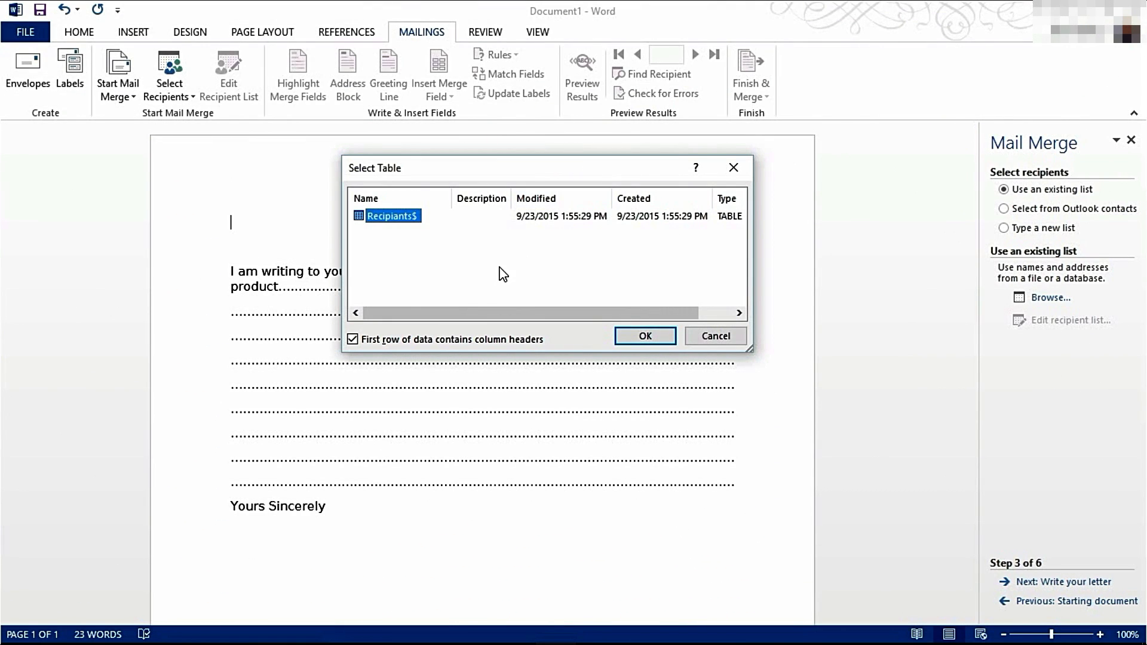
{"action": "mouse_move", "coordinate": [497, 275]}
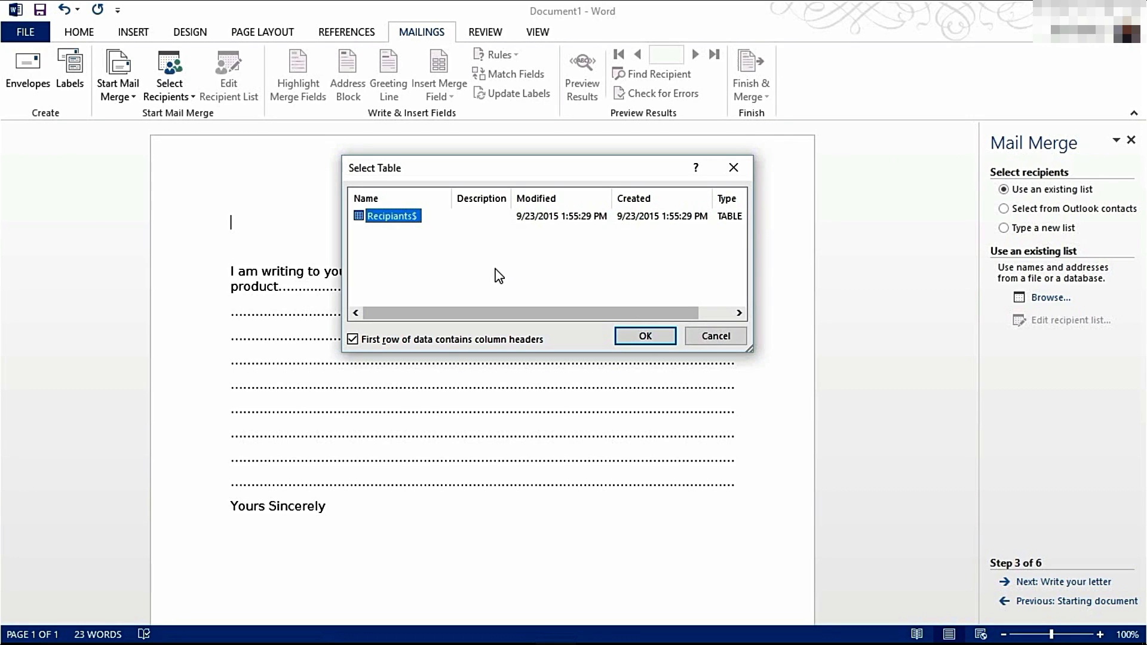
{"action": "mouse_move", "coordinate": [464, 266]}
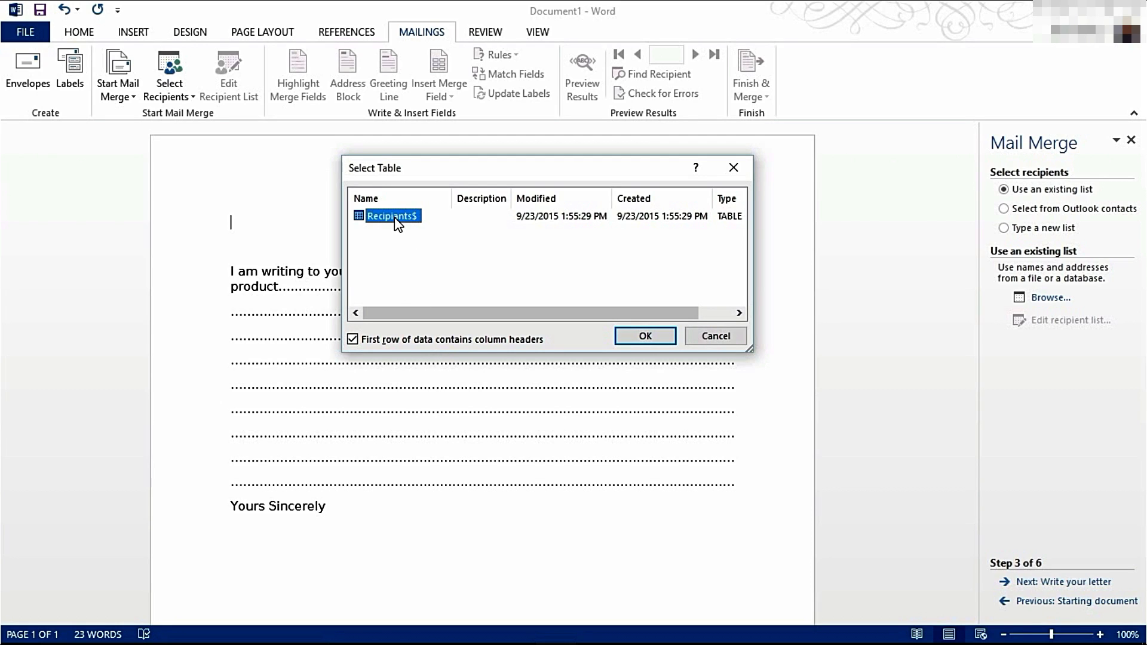
{"action": "mouse_move", "coordinate": [506, 273]}
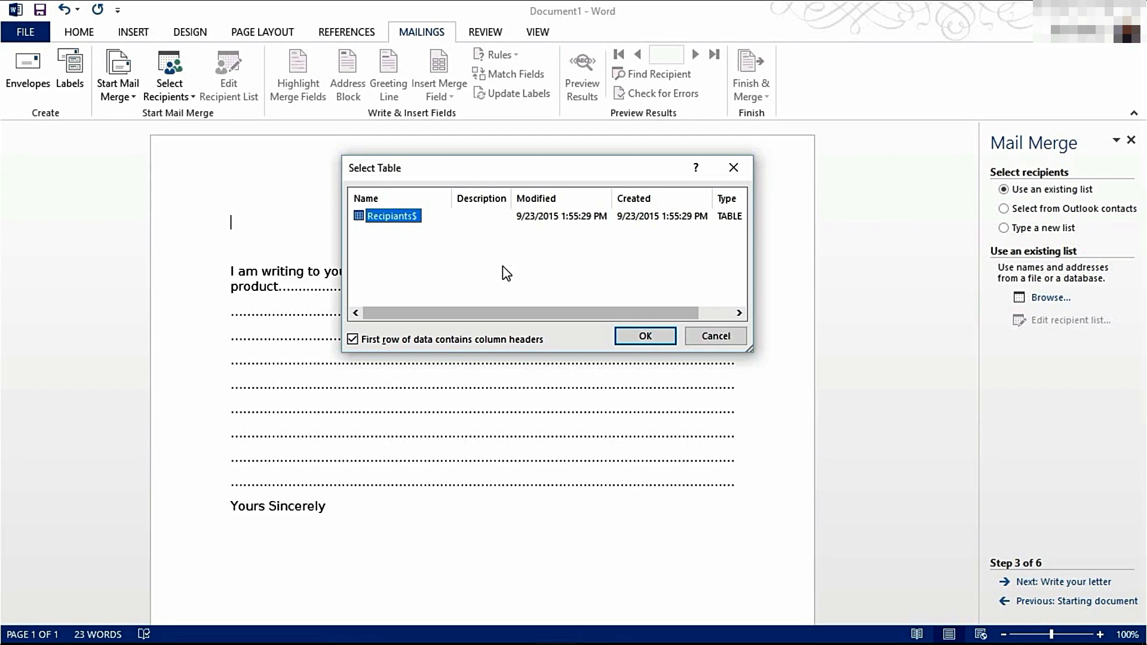
- Accept the Recipiants$ sheet and confirm both Recipients.xlsx contacts as merge recipients
{"action": "left_click", "coordinate": [645, 336]}
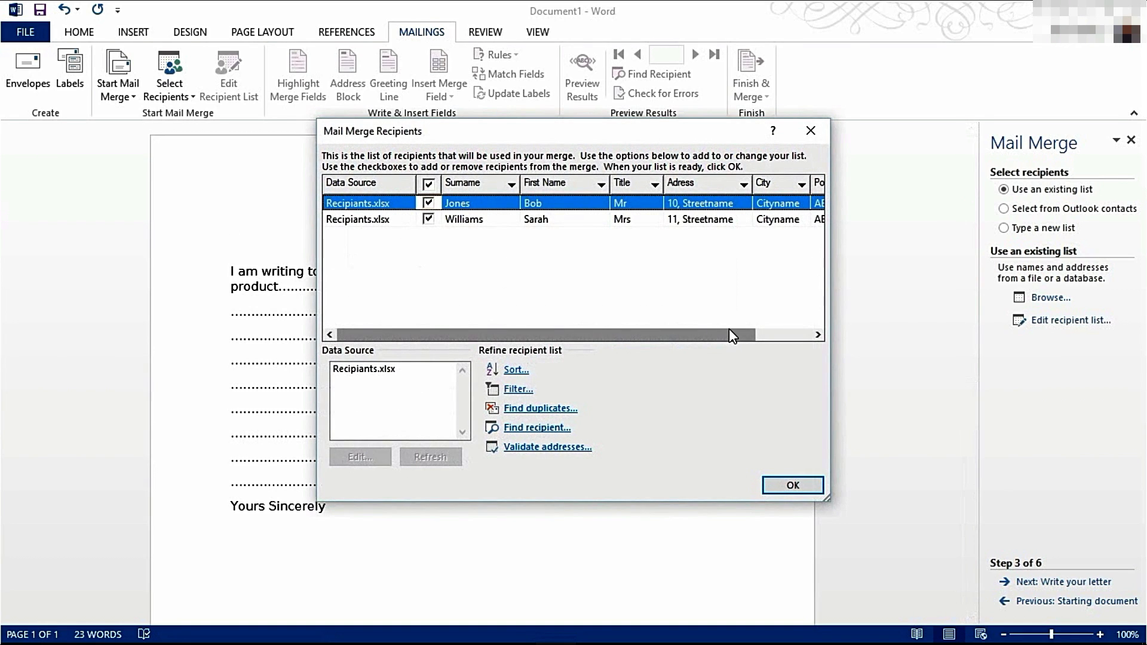
{"action": "left_click_drag", "start_coordinate": [732, 335], "coordinate": [717, 335]}
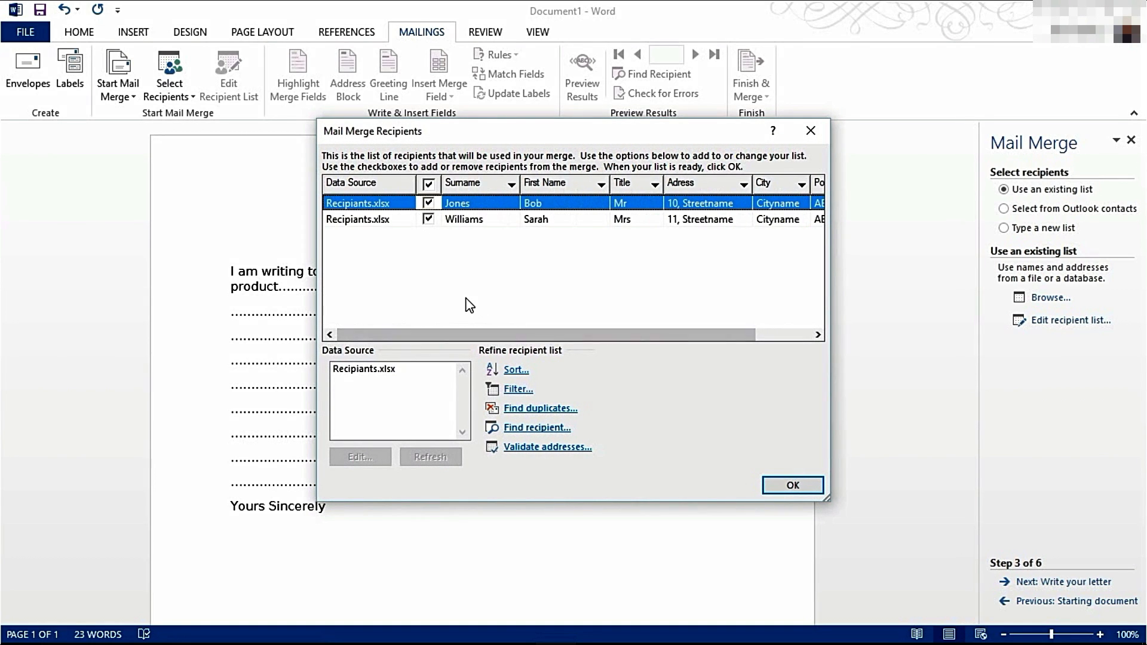
{"action": "left_click", "coordinate": [428, 204]}
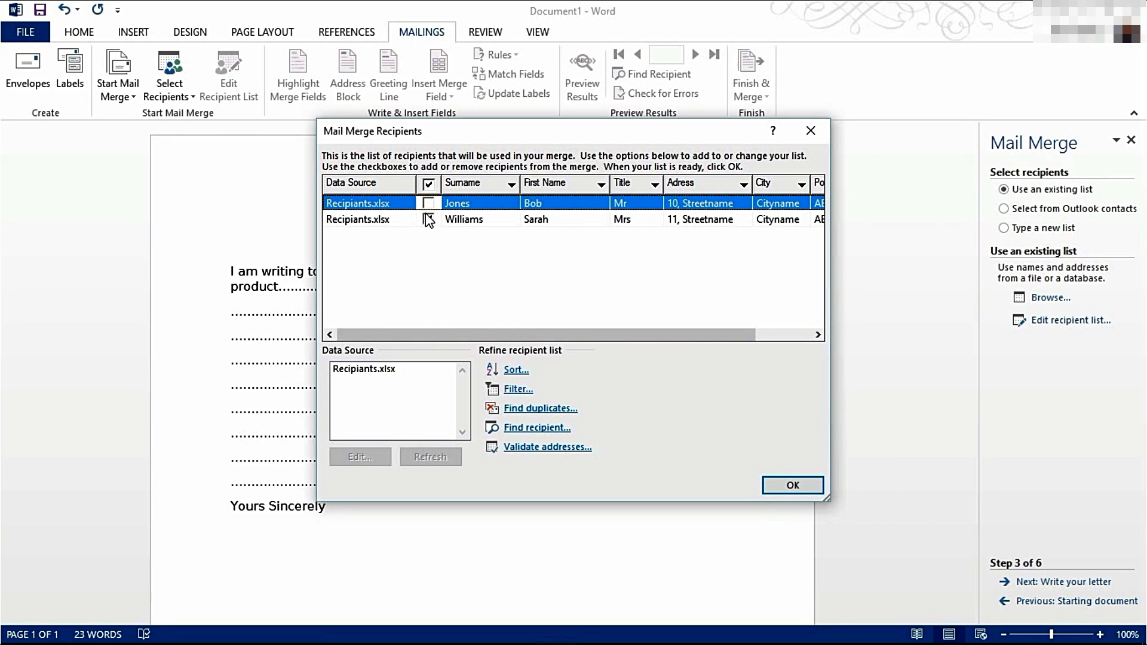
{"action": "left_click", "coordinate": [427, 204]}
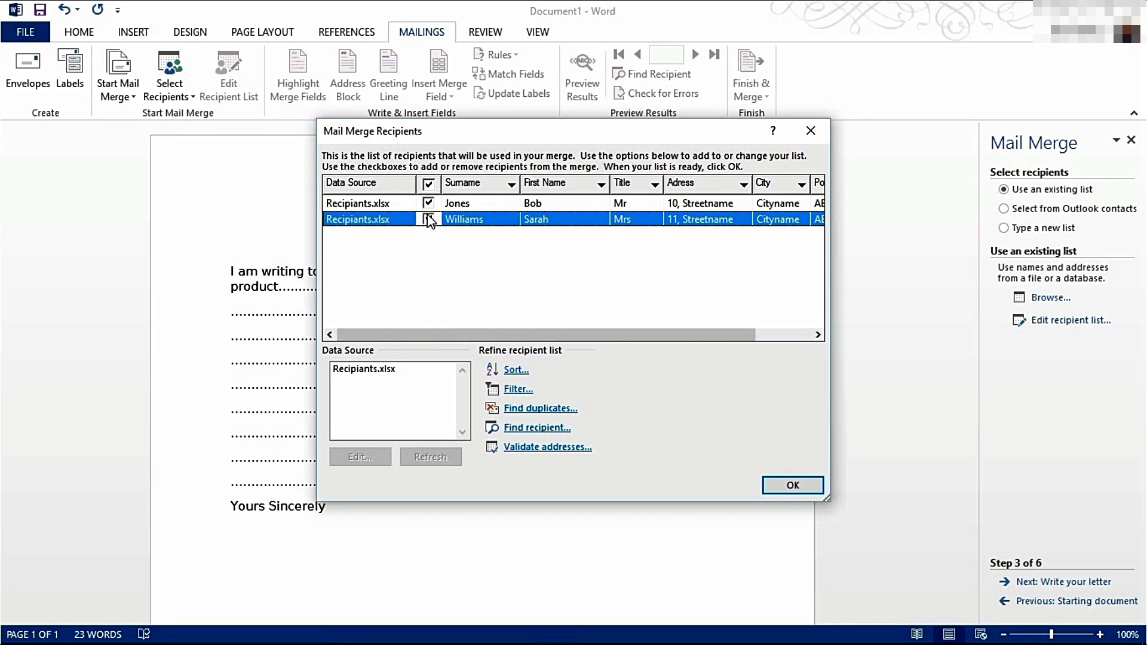
{"action": "left_click", "coordinate": [428, 220]}
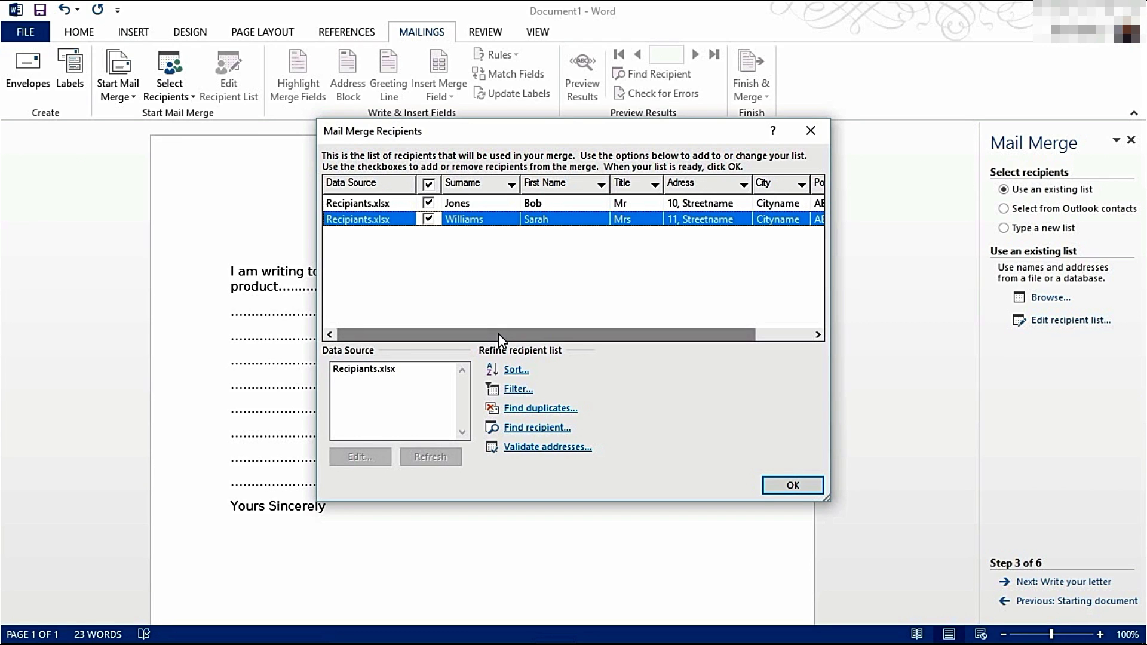
{"action": "mouse_move", "coordinate": [398, 363]}
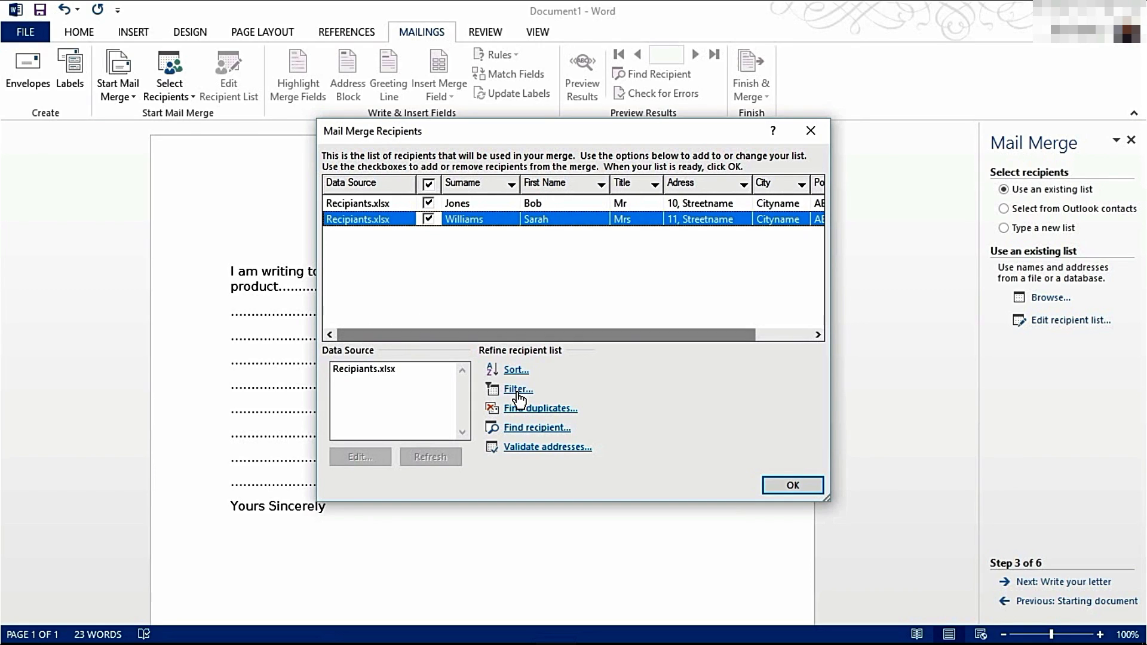
{"action": "mouse_move", "coordinate": [603, 391]}
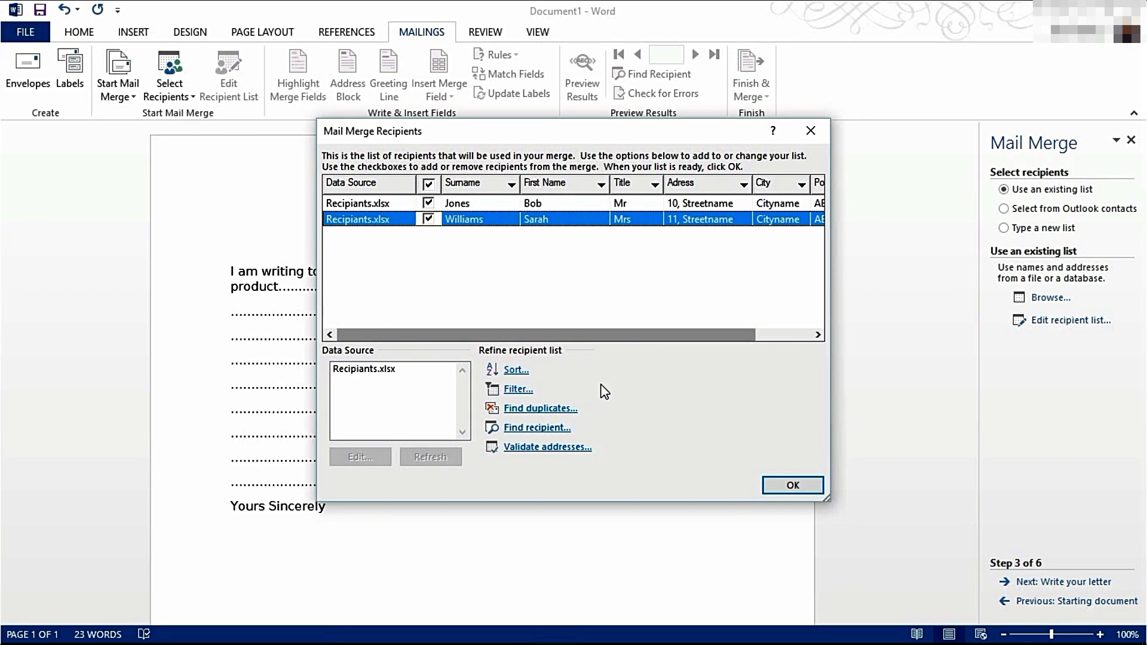
{"action": "mouse_move", "coordinate": [701, 369]}
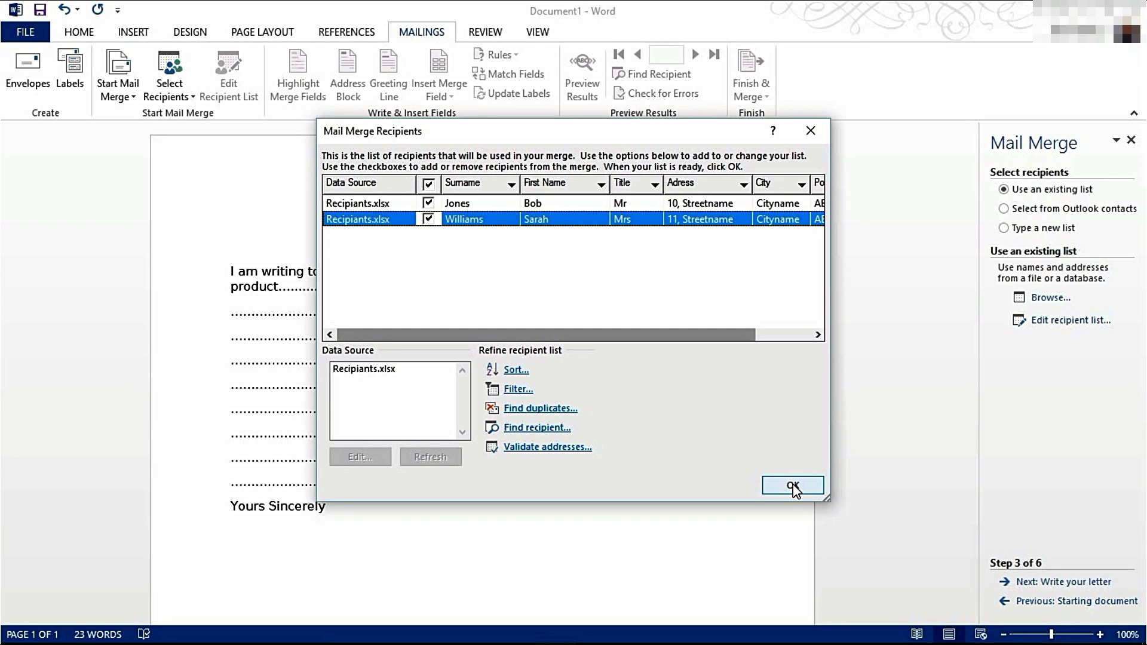
{"action": "left_click", "coordinate": [793, 485]}
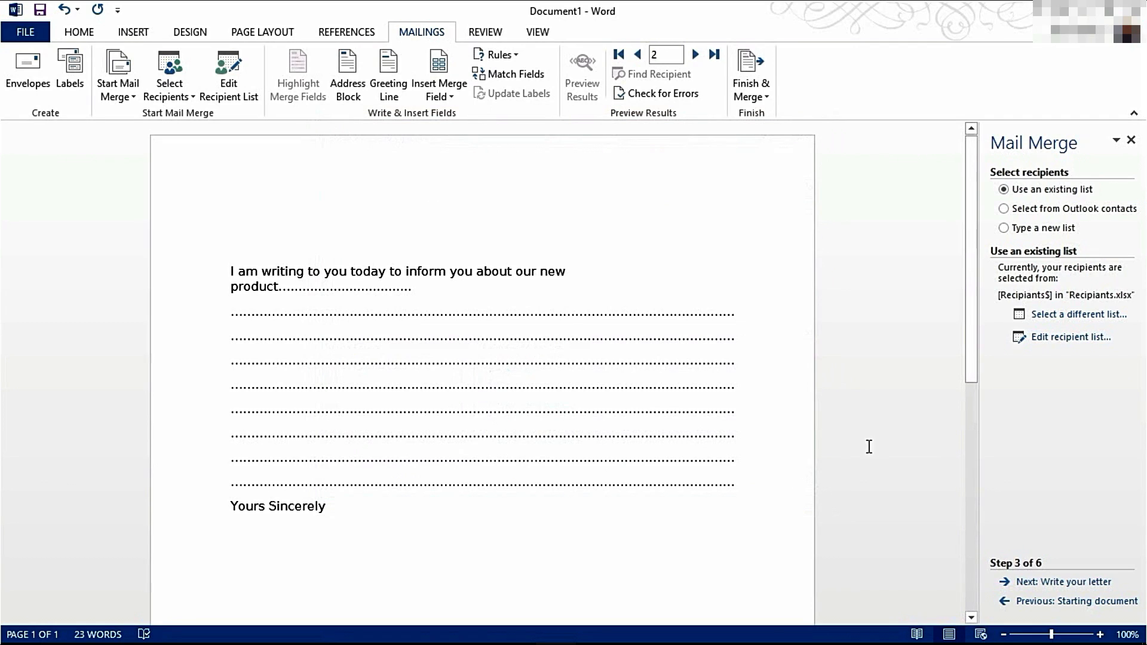
{"action": "mouse_move", "coordinate": [1054, 591]}
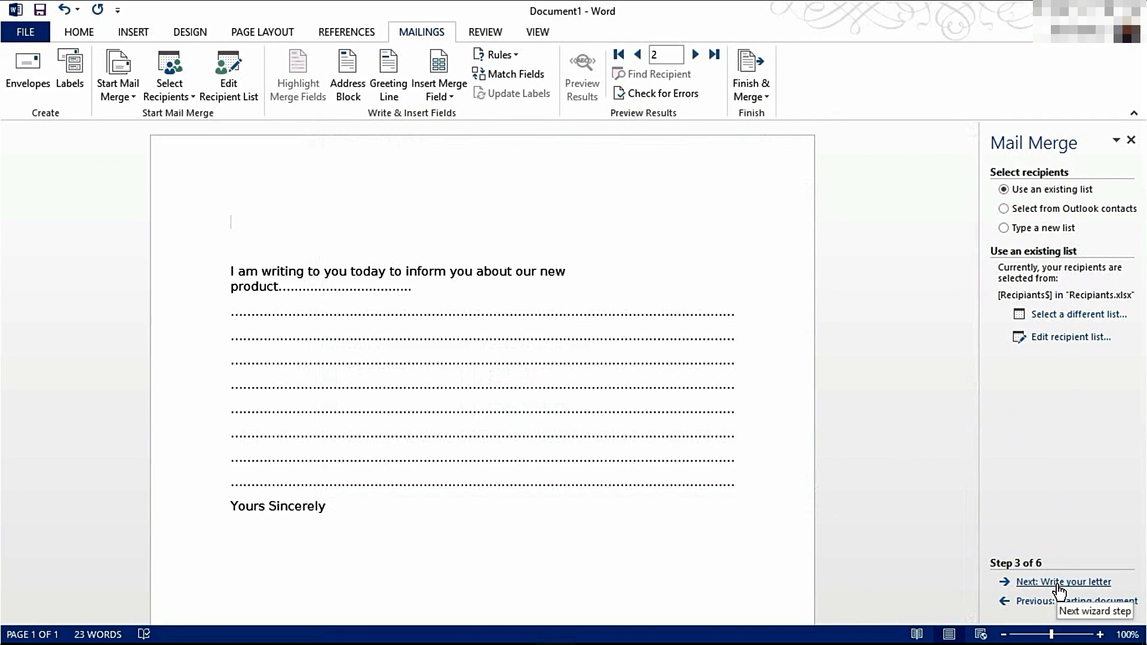
- Insert «AddressBlock» at the top of the letter after reviewing the Match Fields mapping
{"action": "left_click", "coordinate": [1063, 581]}
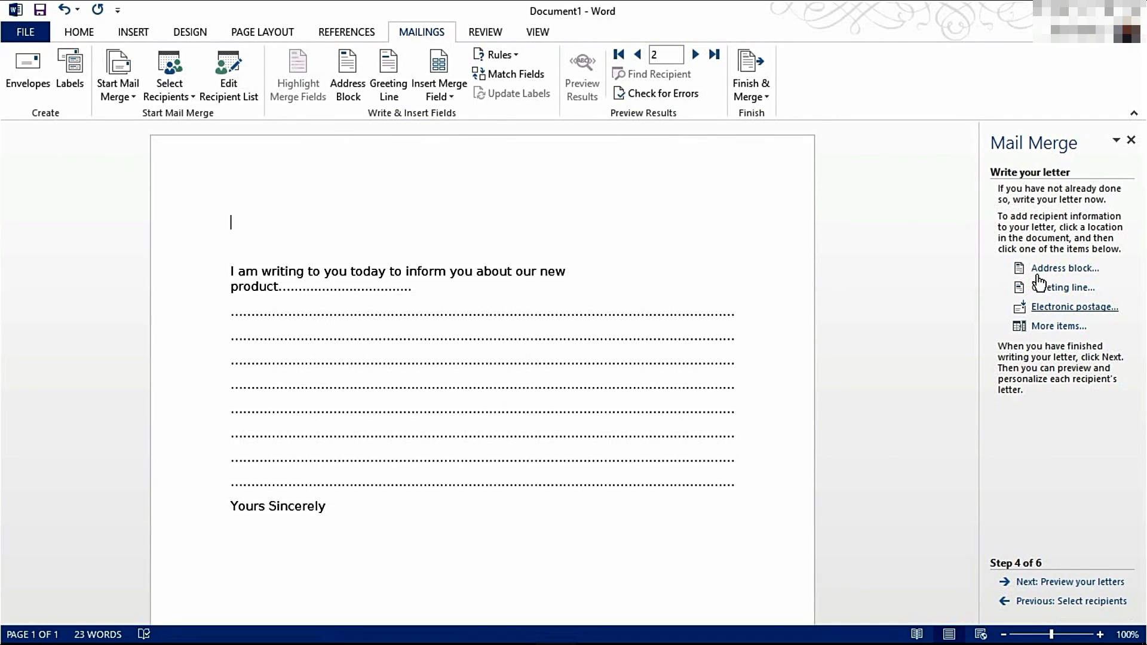
{"action": "mouse_move", "coordinate": [1045, 279]}
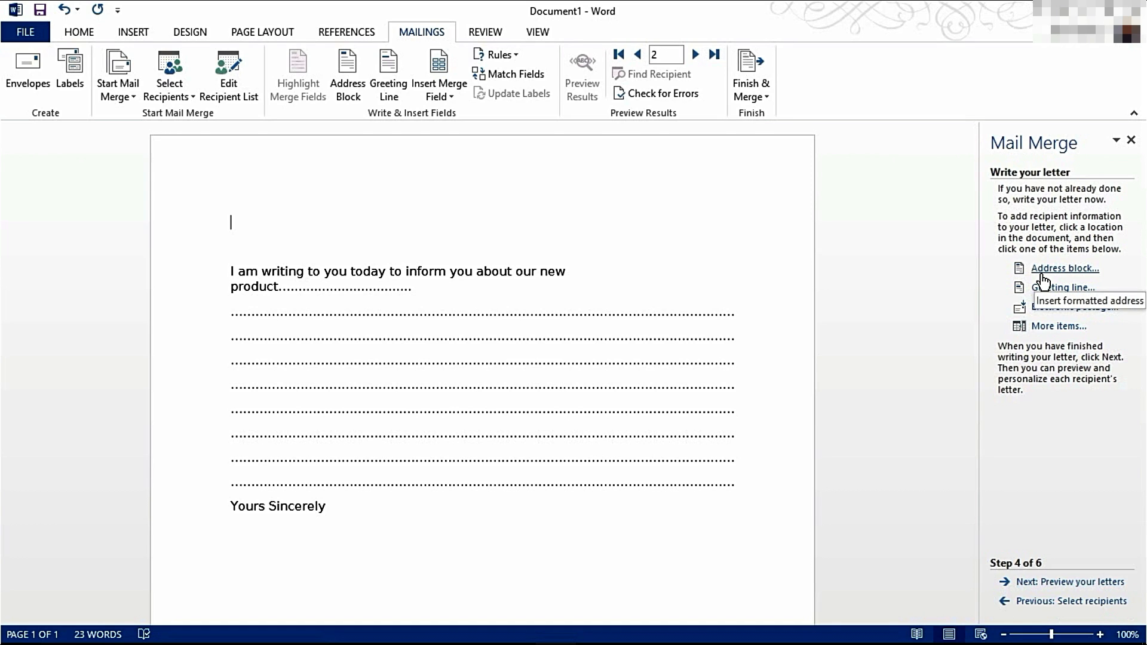
{"action": "left_click", "coordinate": [1065, 268]}
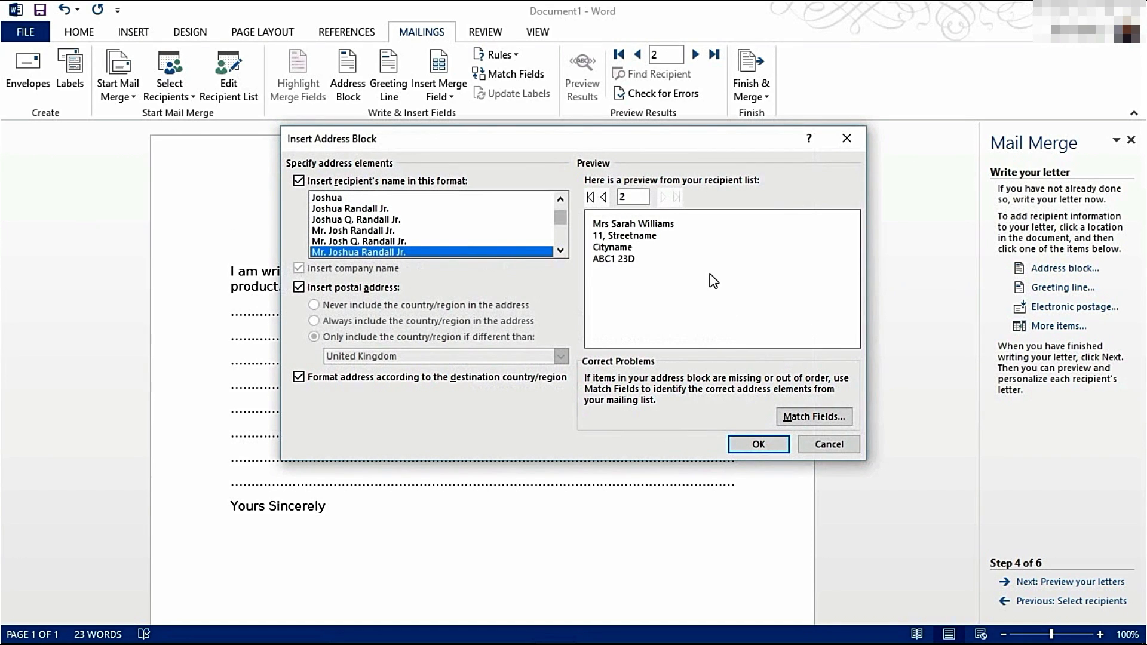
{"action": "mouse_move", "coordinate": [633, 276]}
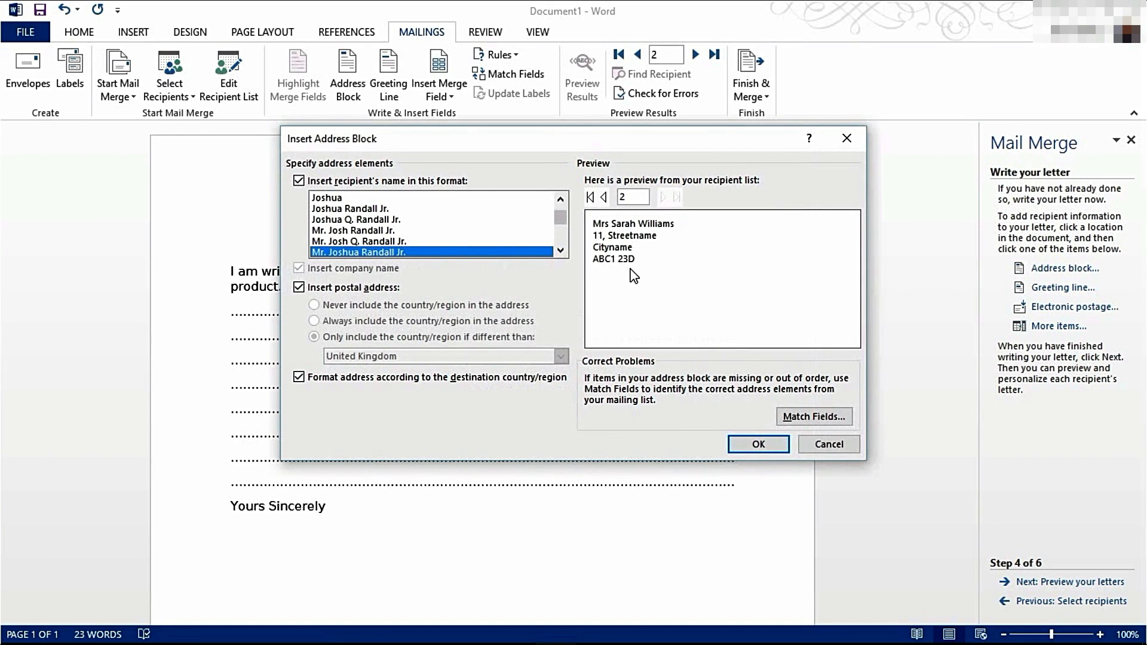
{"action": "mouse_move", "coordinate": [636, 235]}
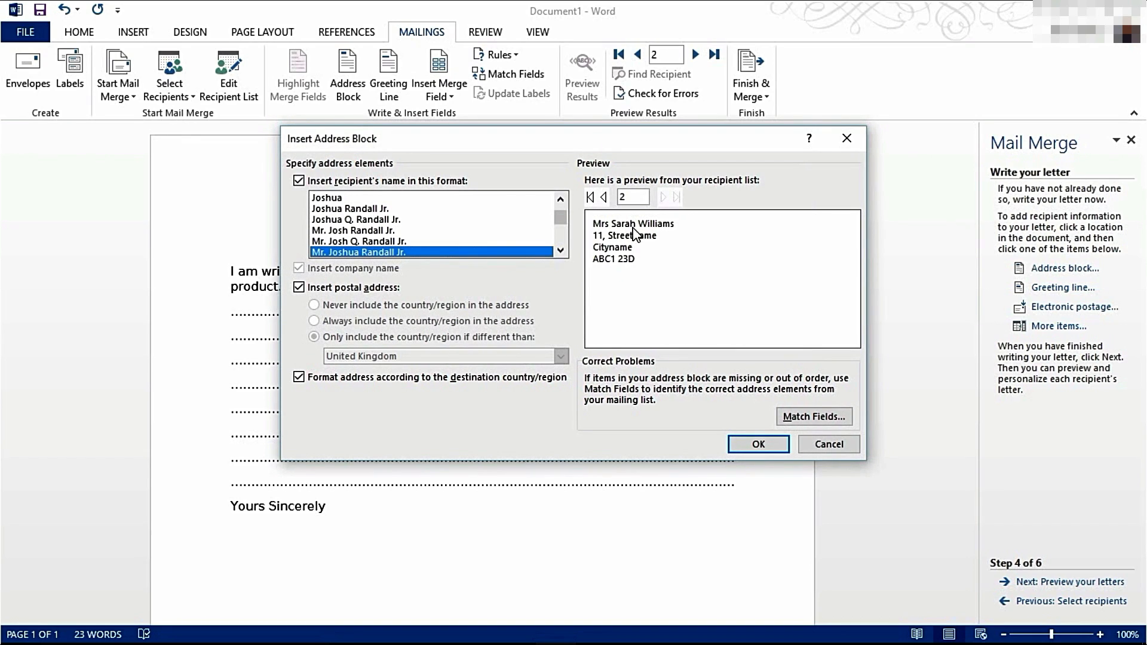
{"action": "mouse_move", "coordinate": [644, 241]}
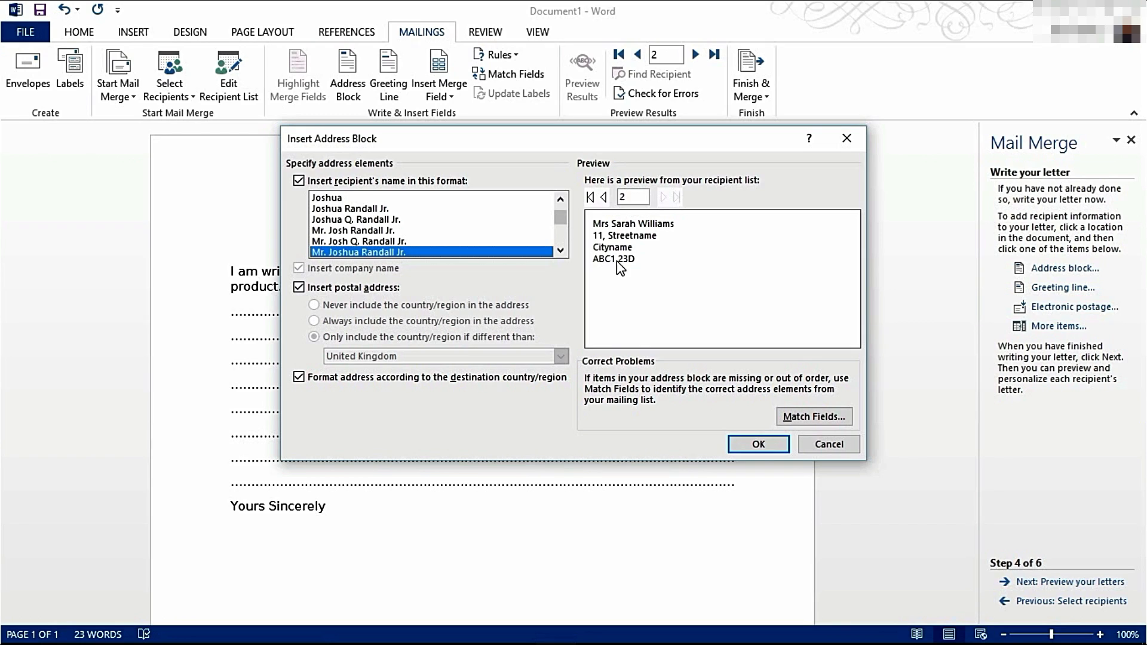
{"action": "mouse_move", "coordinate": [728, 250]}
{"action": "type", "text": "1"}
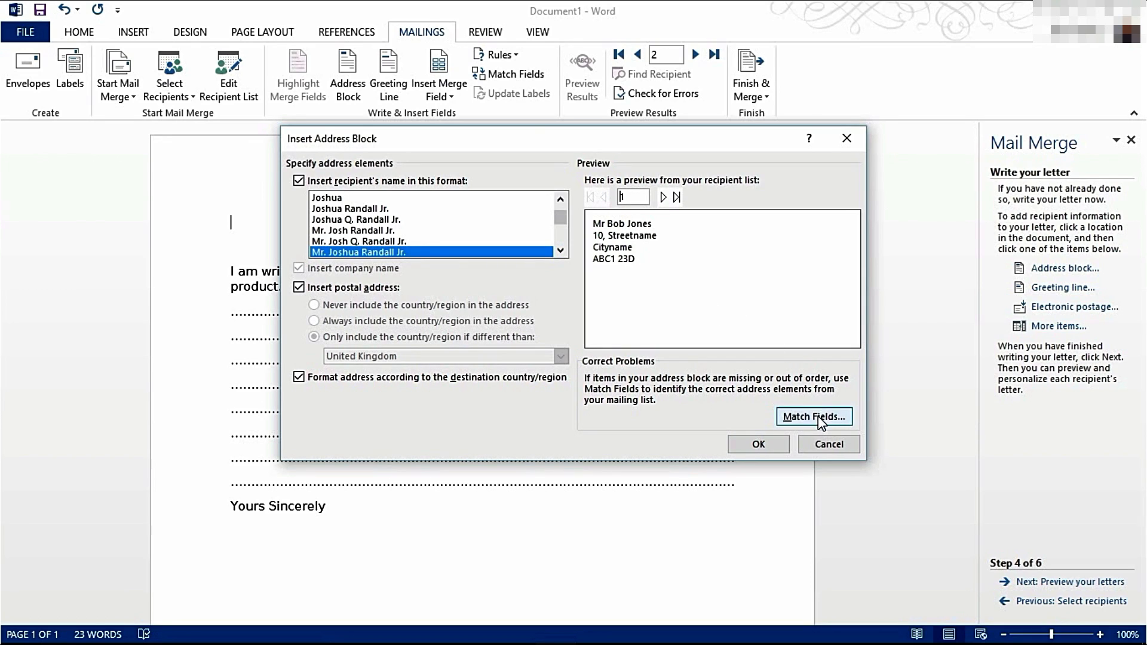
{"action": "left_click", "coordinate": [814, 416]}
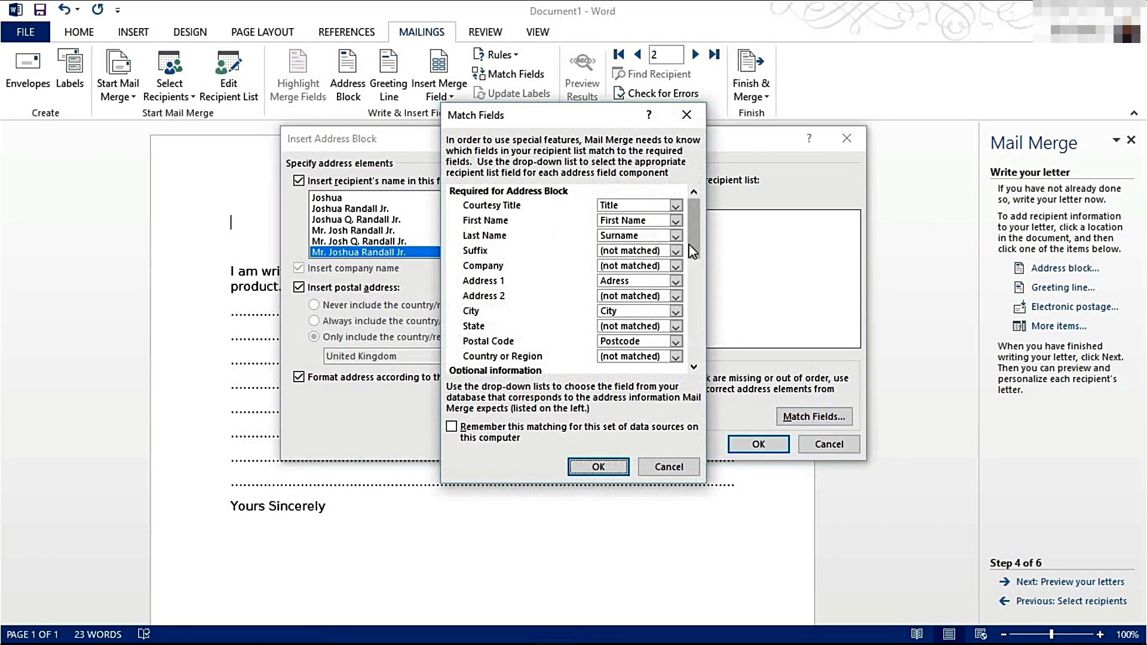
{"action": "scroll", "scroll_direction": "down", "scroll_amount": 3}
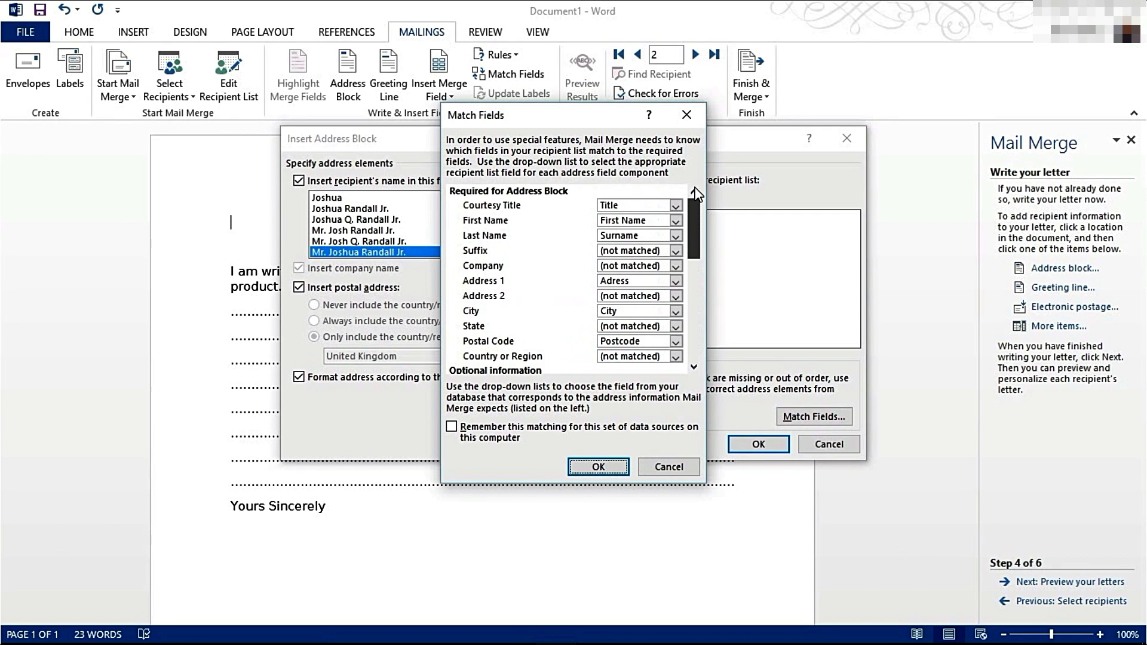
{"action": "left_click", "coordinate": [598, 467]}
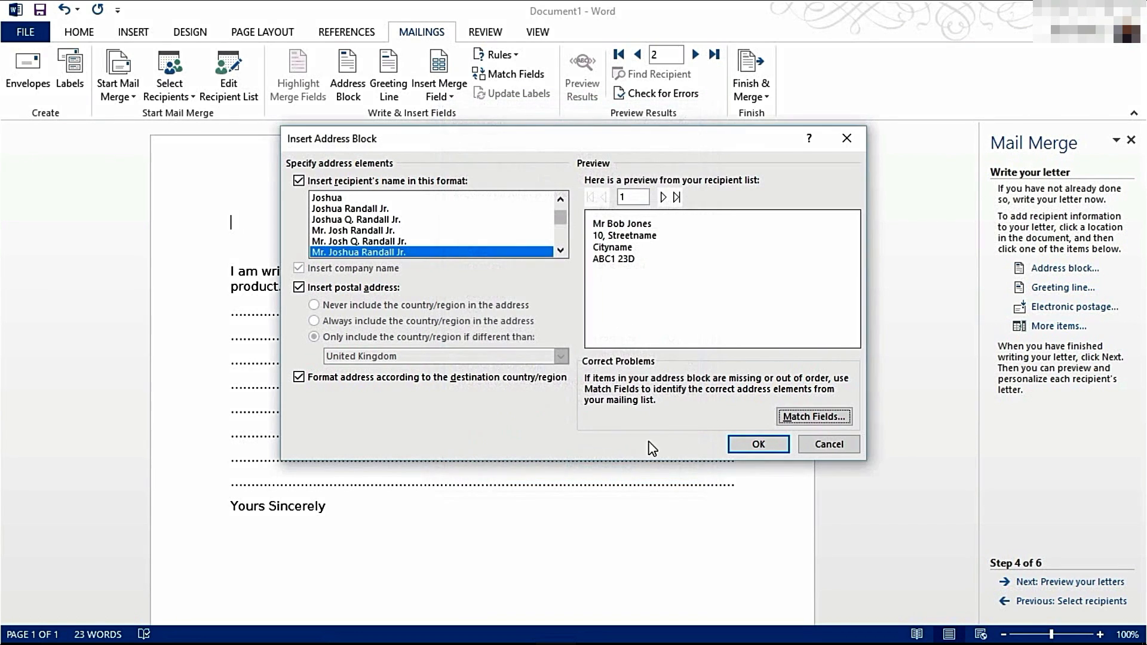
{"action": "mouse_move", "coordinate": [215, 225]}
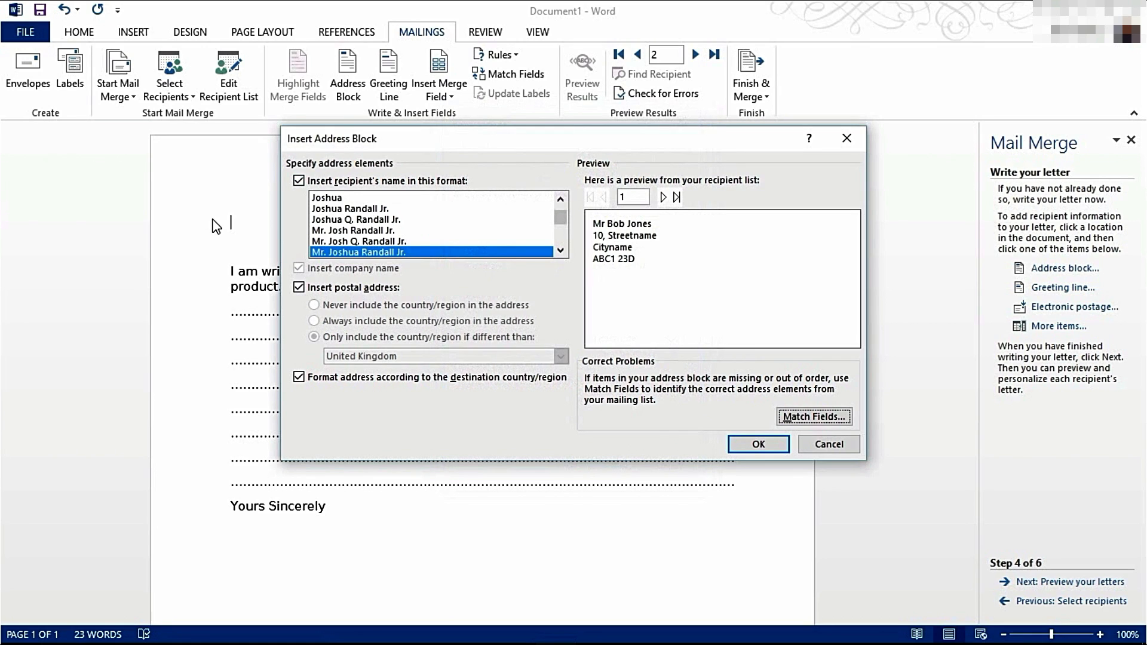
{"action": "mouse_move", "coordinate": [711, 434]}
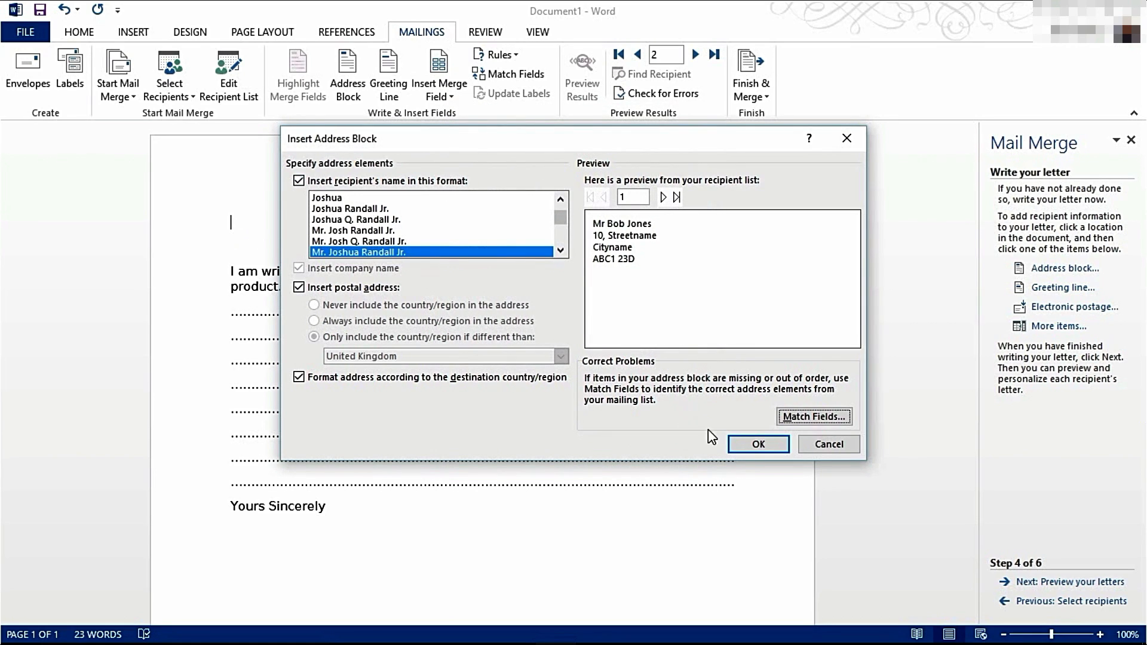
{"action": "left_click", "coordinate": [758, 444]}
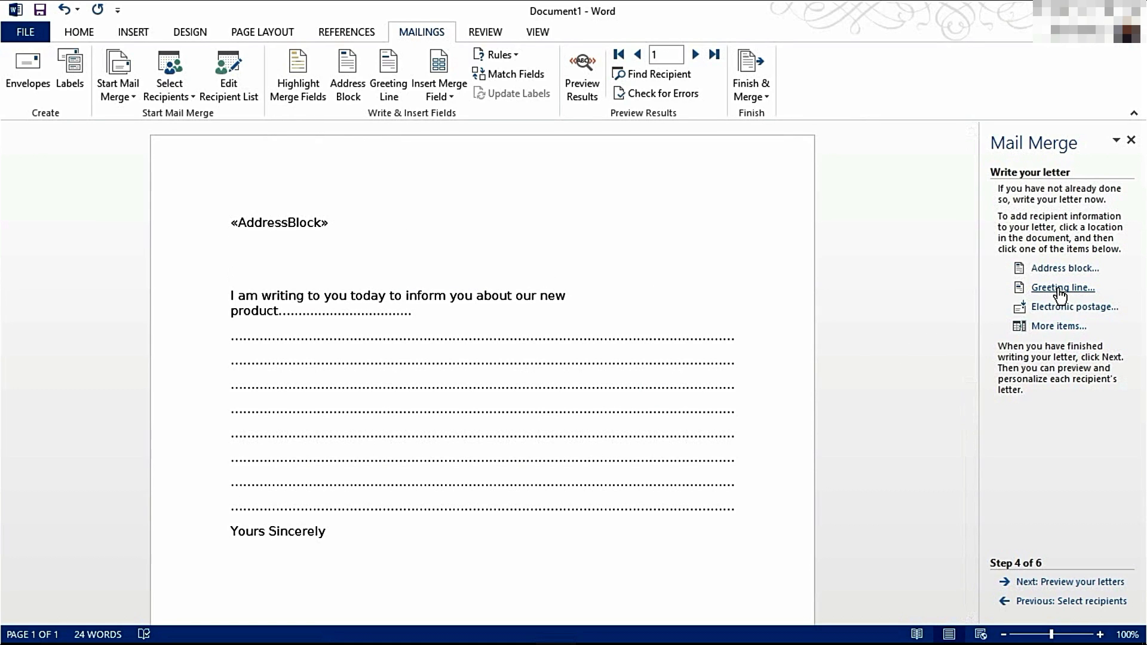
- Insert «GreetingLine» using the 'Mr. Joshua Randall Jr.' title-and-full-name format
{"action": "left_click", "coordinate": [1063, 288]}
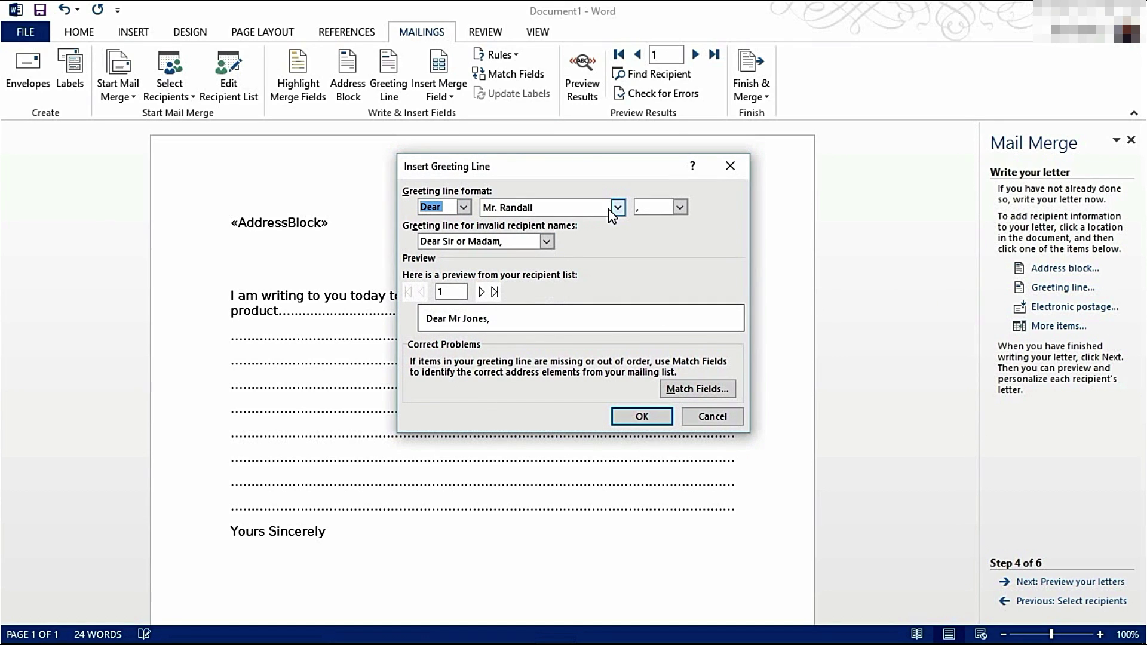
{"action": "left_click", "coordinate": [617, 207]}
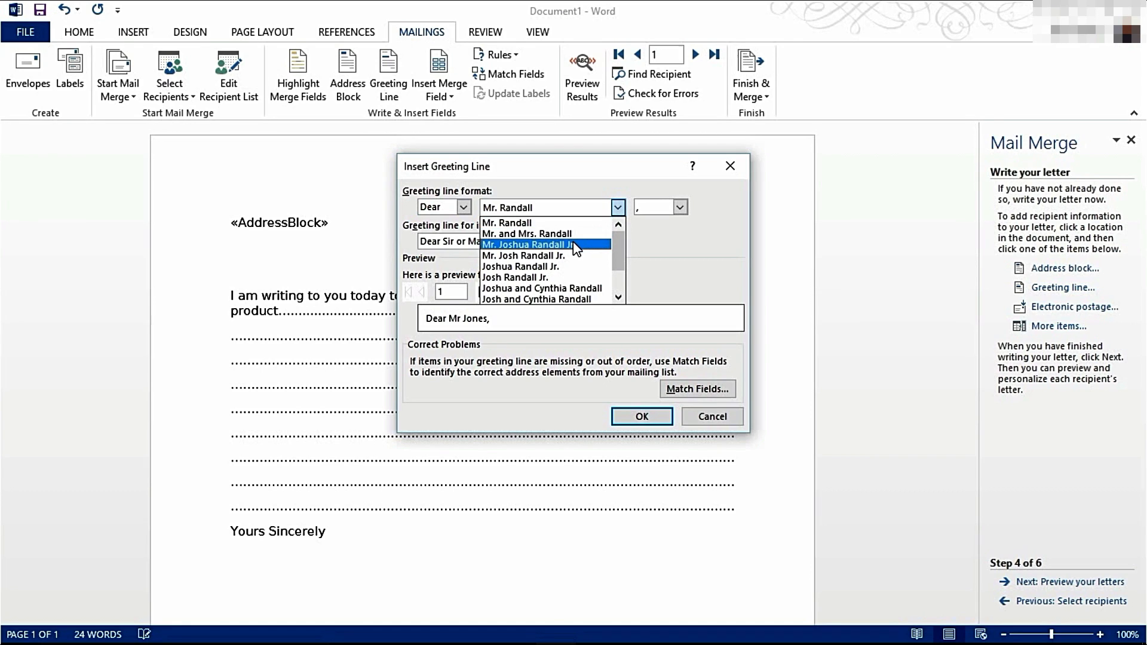
{"action": "left_click", "coordinate": [543, 244]}
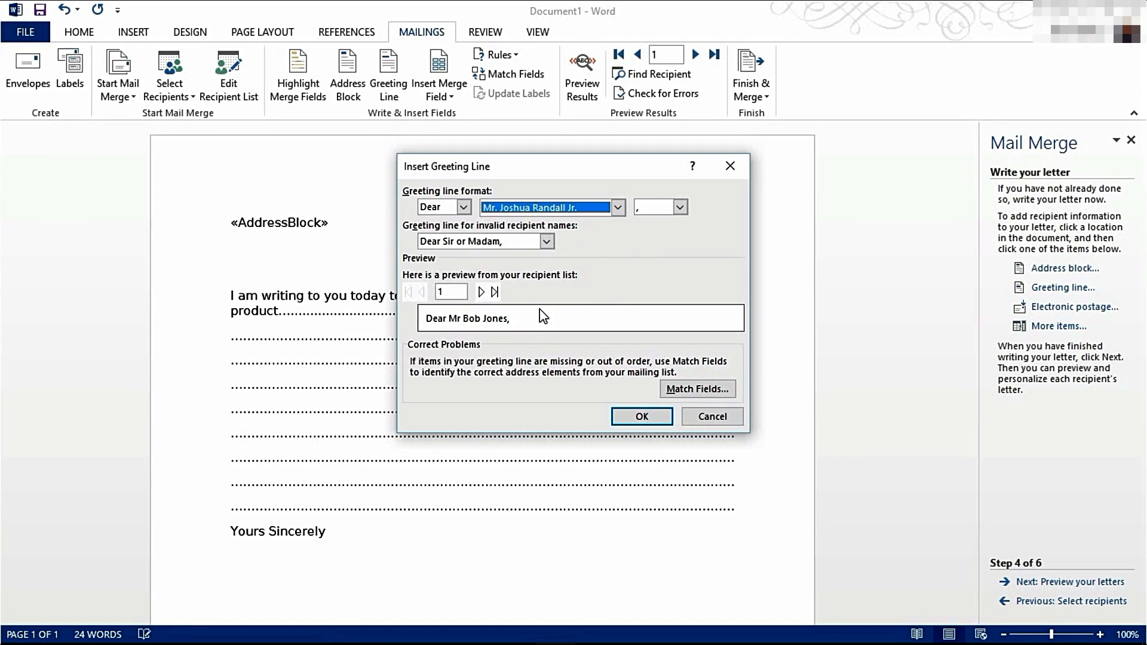
{"action": "mouse_move", "coordinate": [504, 308]}
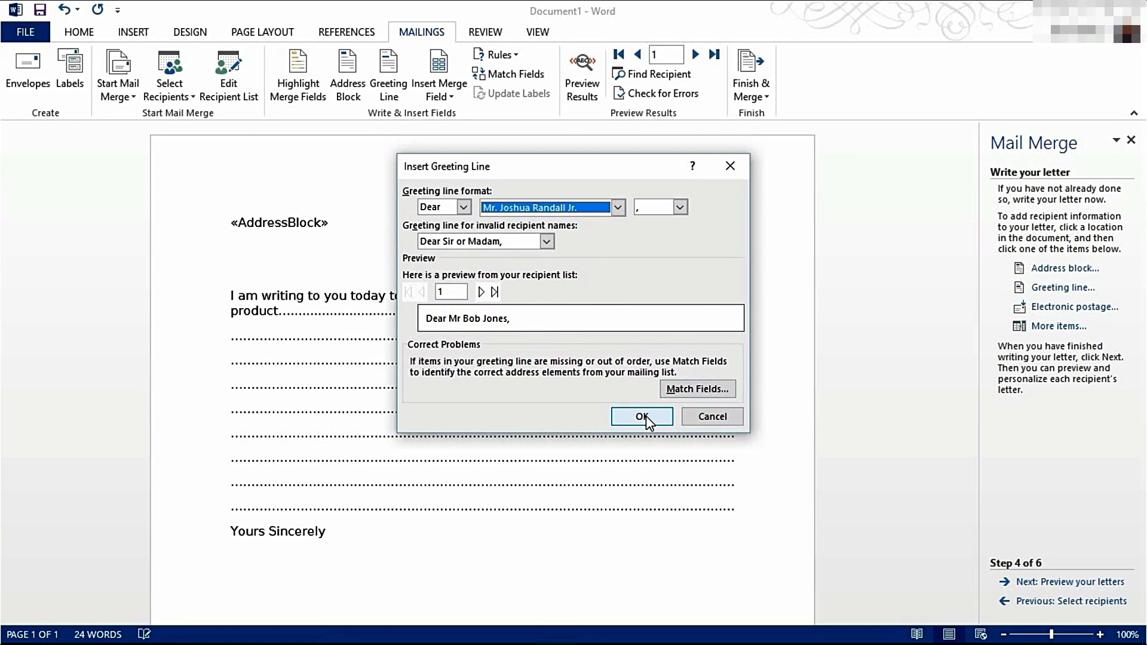
{"action": "left_click", "coordinate": [642, 416]}
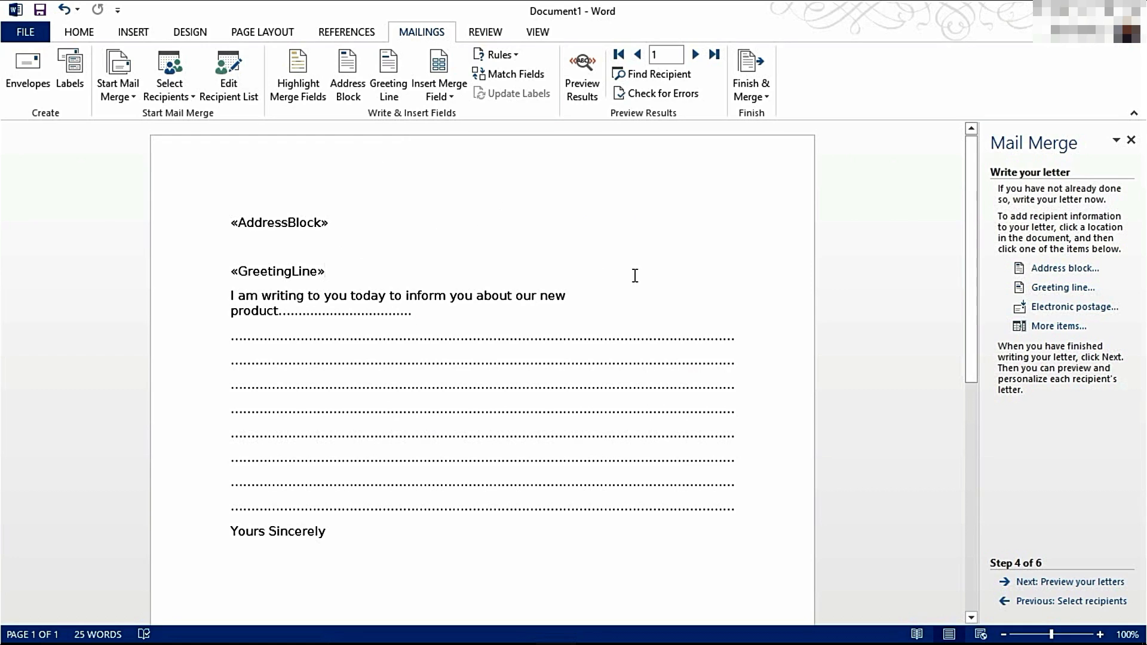
- Preview the merged letters and advance with >> to recipient 2's letter
{"action": "left_click", "coordinate": [324, 271]}
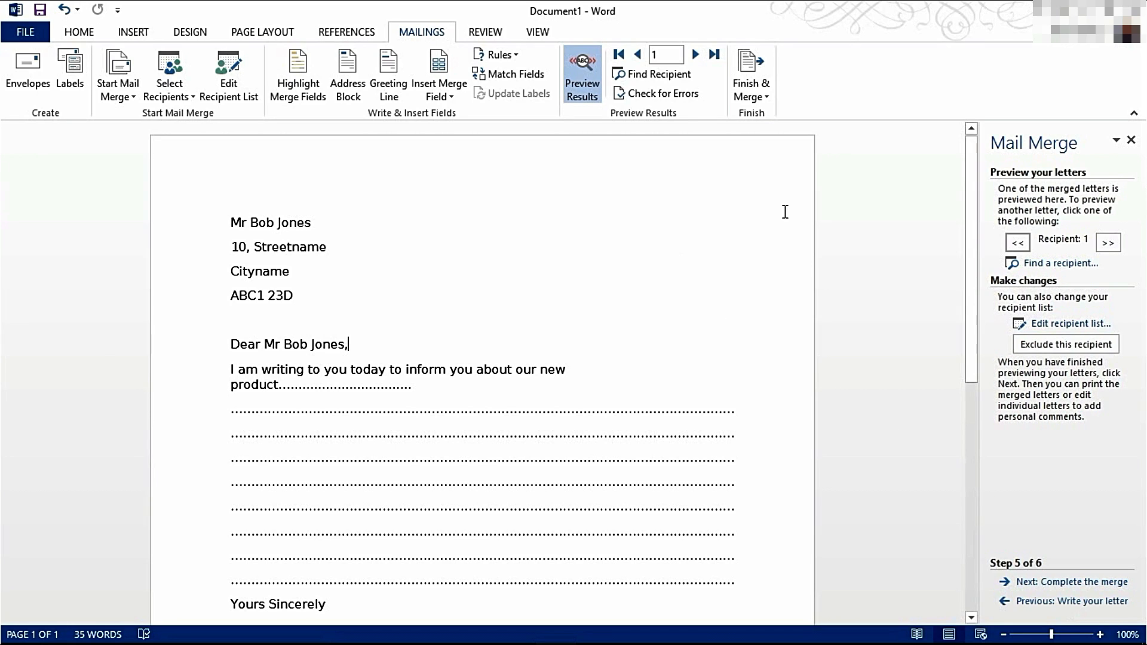
{"action": "mouse_move", "coordinate": [695, 54]}
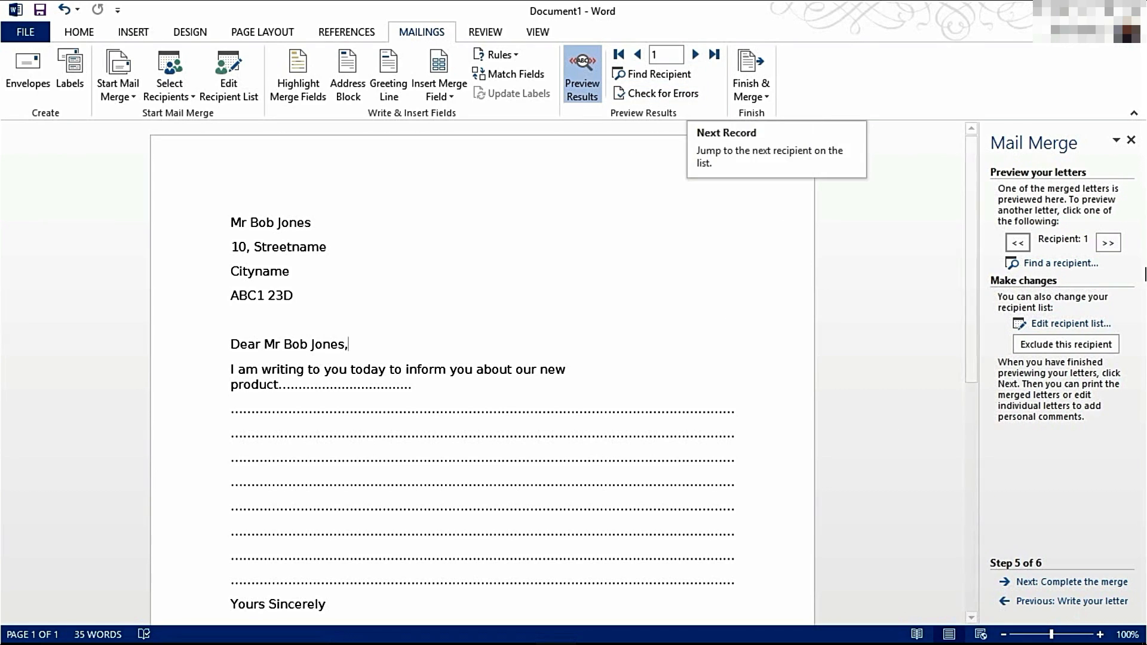
{"action": "left_click", "coordinate": [695, 55]}
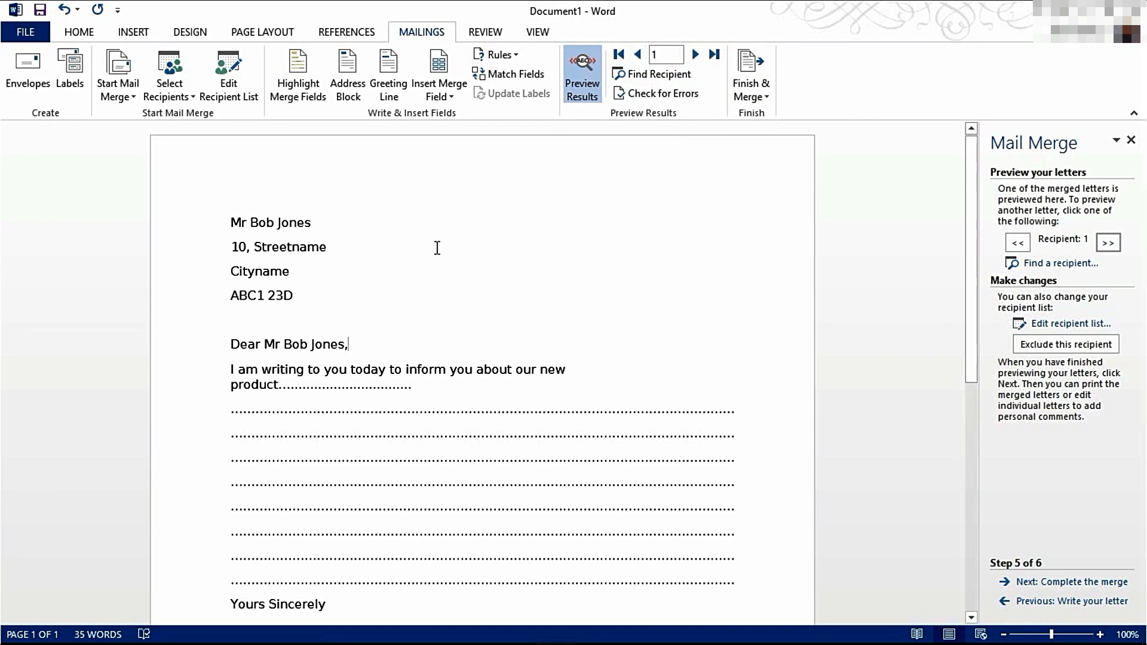
{"action": "left_click_drag", "start_coordinate": [229, 217], "coordinate": [292, 304]}
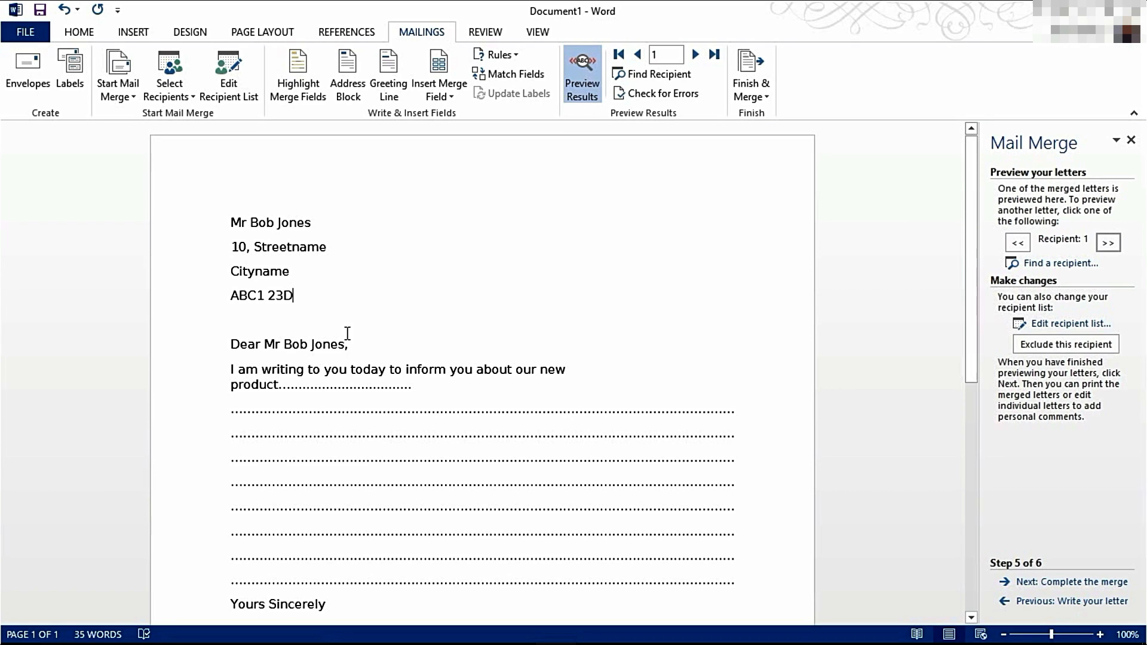
{"action": "left_click", "coordinate": [696, 54]}
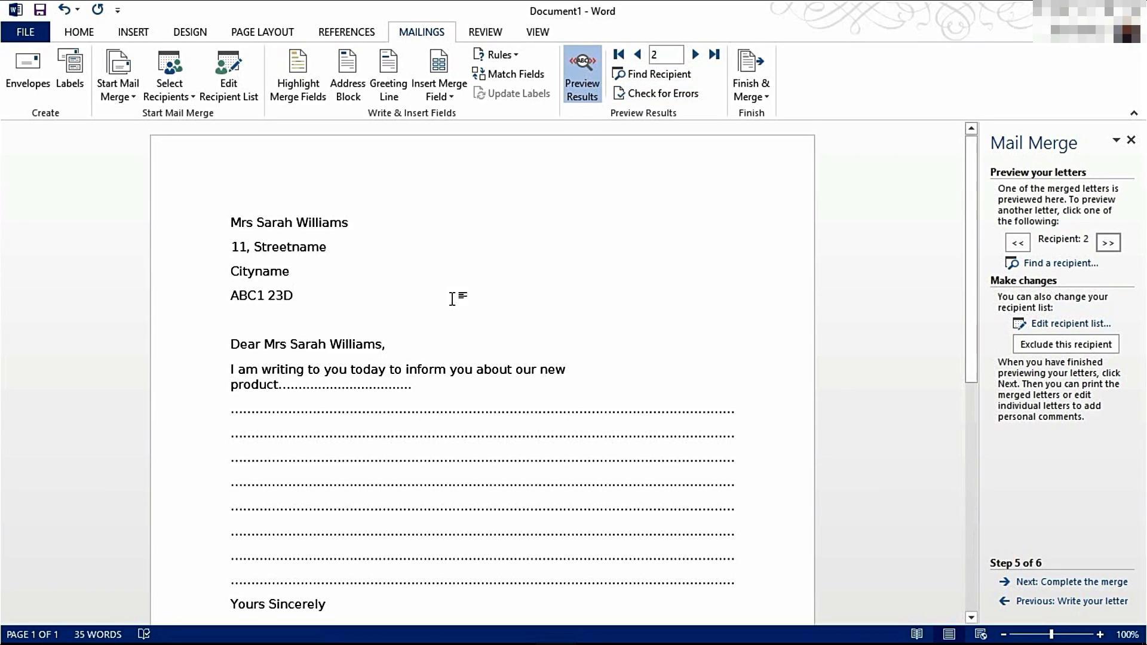
{"action": "mouse_move", "coordinate": [383, 323]}
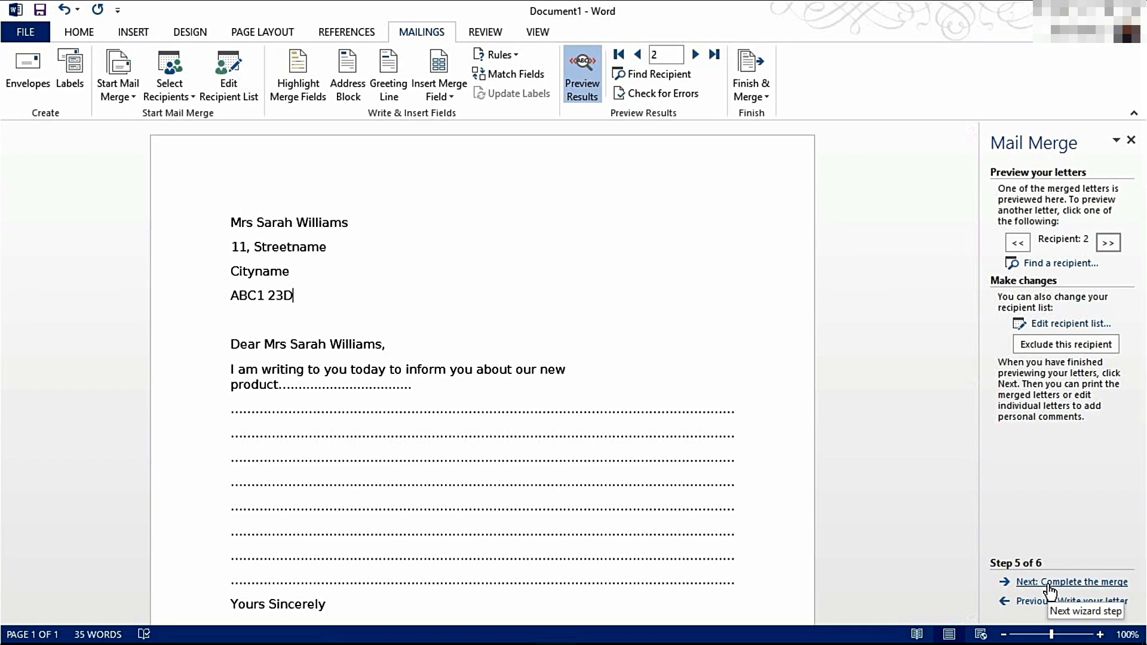
- Advance the Mail Merge pane to the Complete the merge step
{"action": "left_click", "coordinate": [1055, 582]}
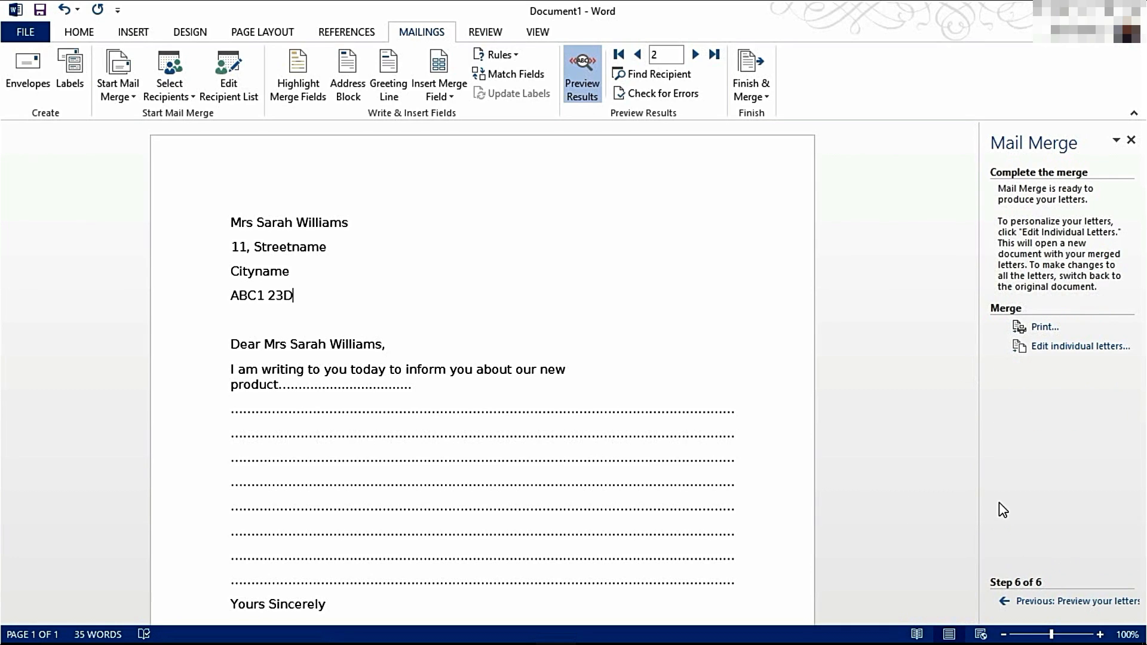
{"action": "mouse_move", "coordinate": [1055, 350]}
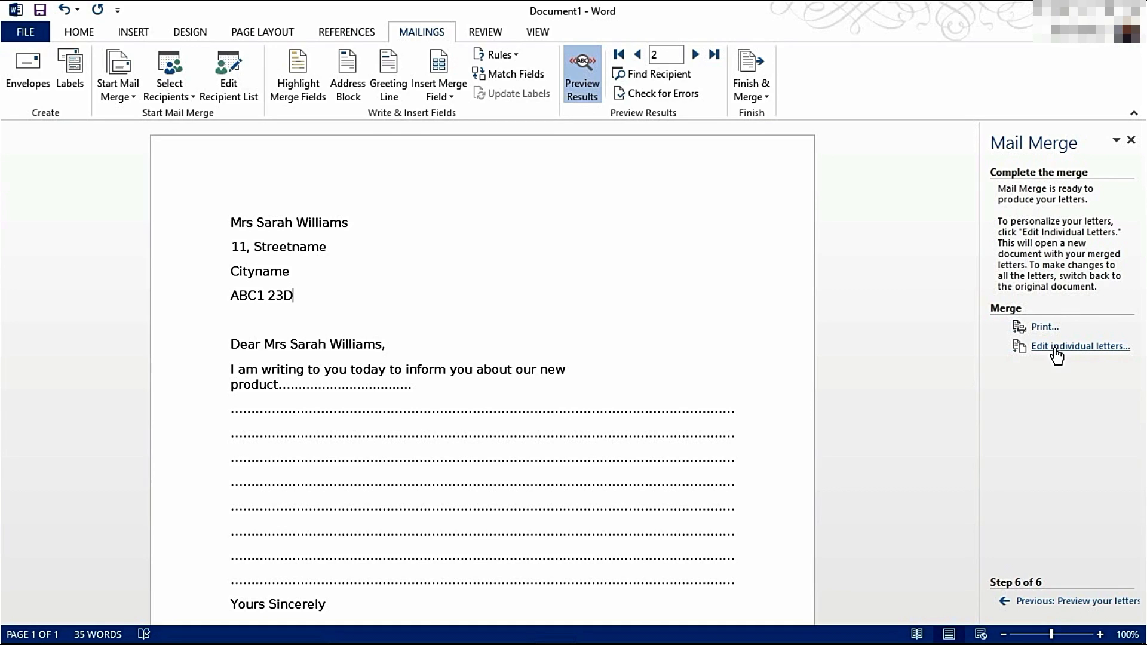
{"action": "mouse_move", "coordinate": [1045, 327]}
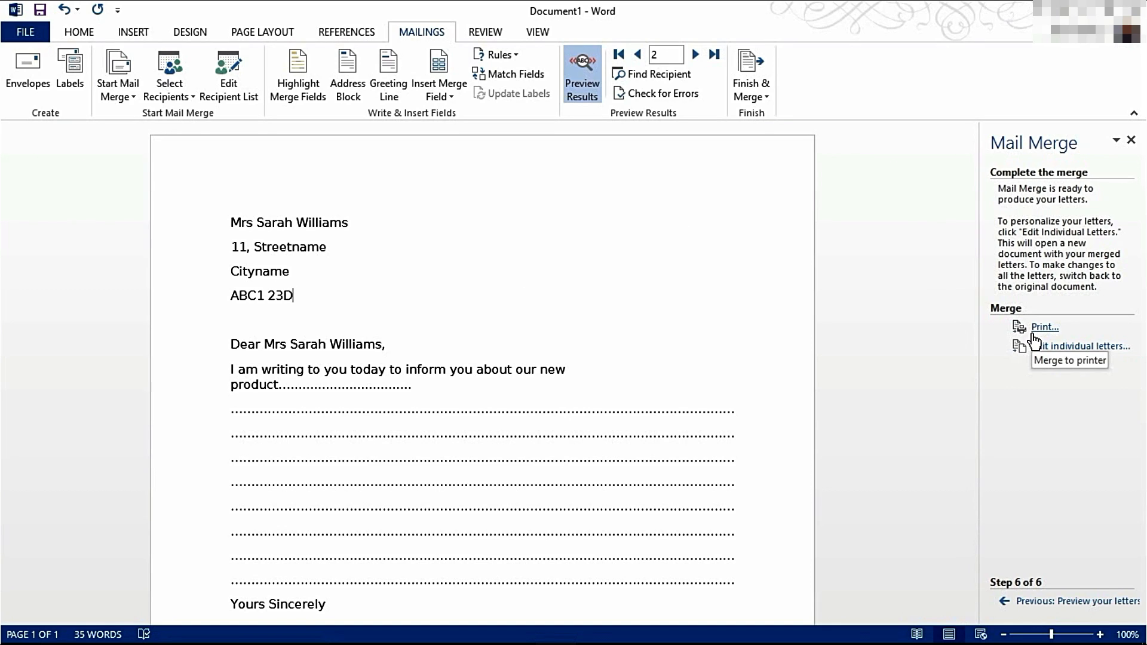
{"action": "mouse_move", "coordinate": [1072, 178]}
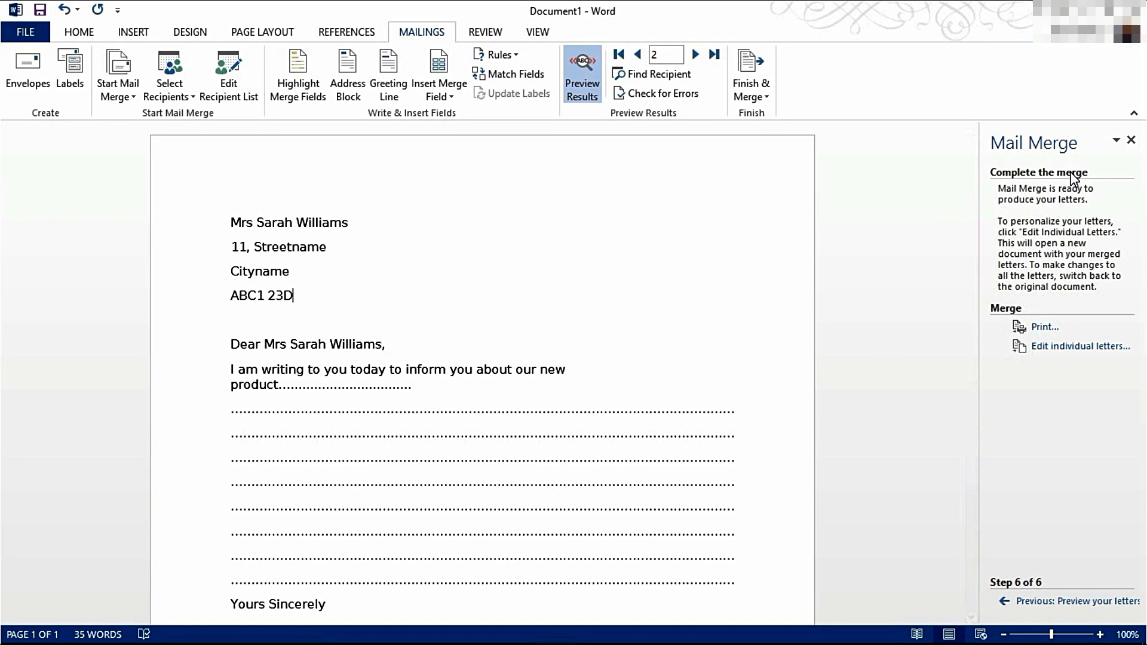